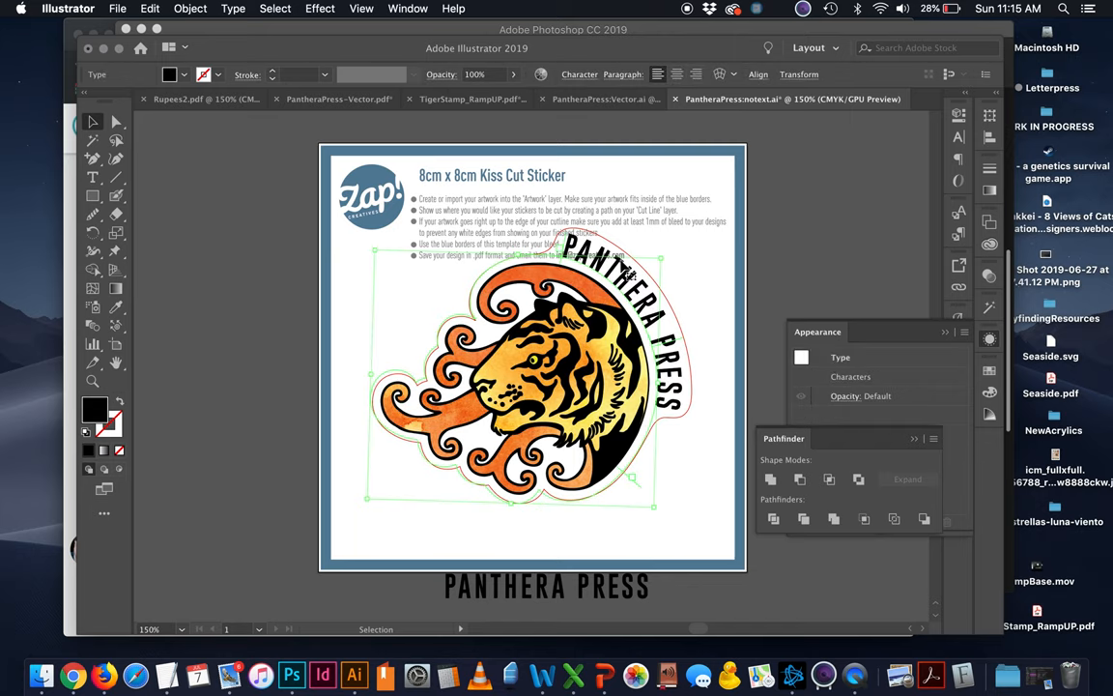
- Reflect the selected black tiger line art across the vertical axis via Object > Transform > Reflect
{"action": "left_click", "coordinate": [232, 7]}
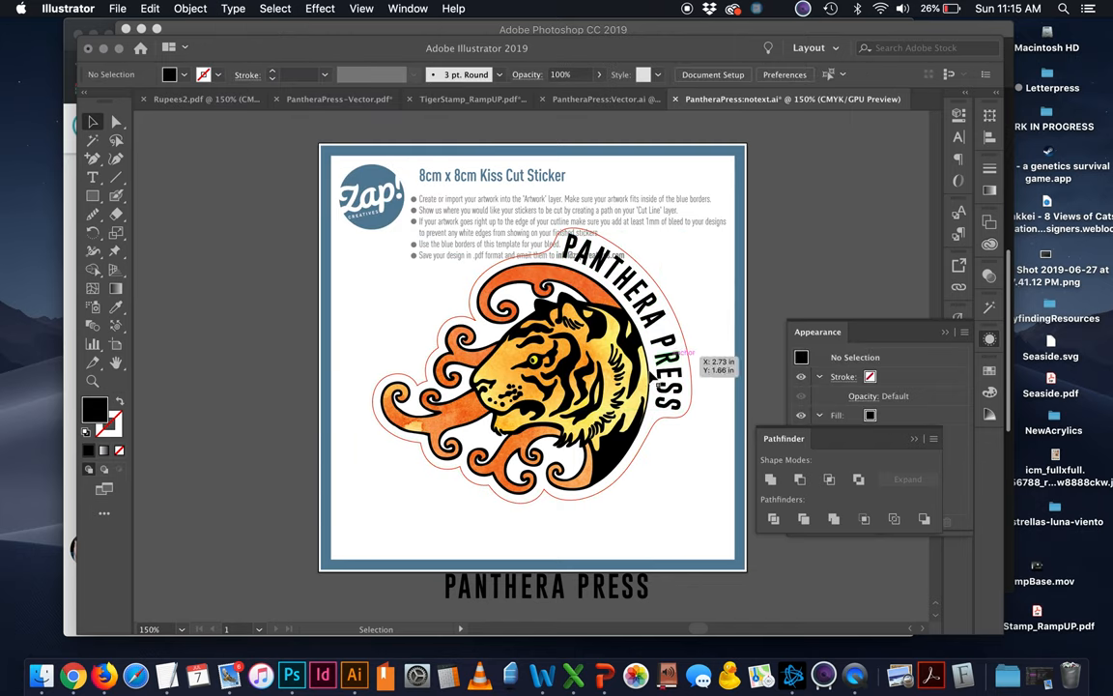
{"action": "left_click", "coordinate": [506, 387]}
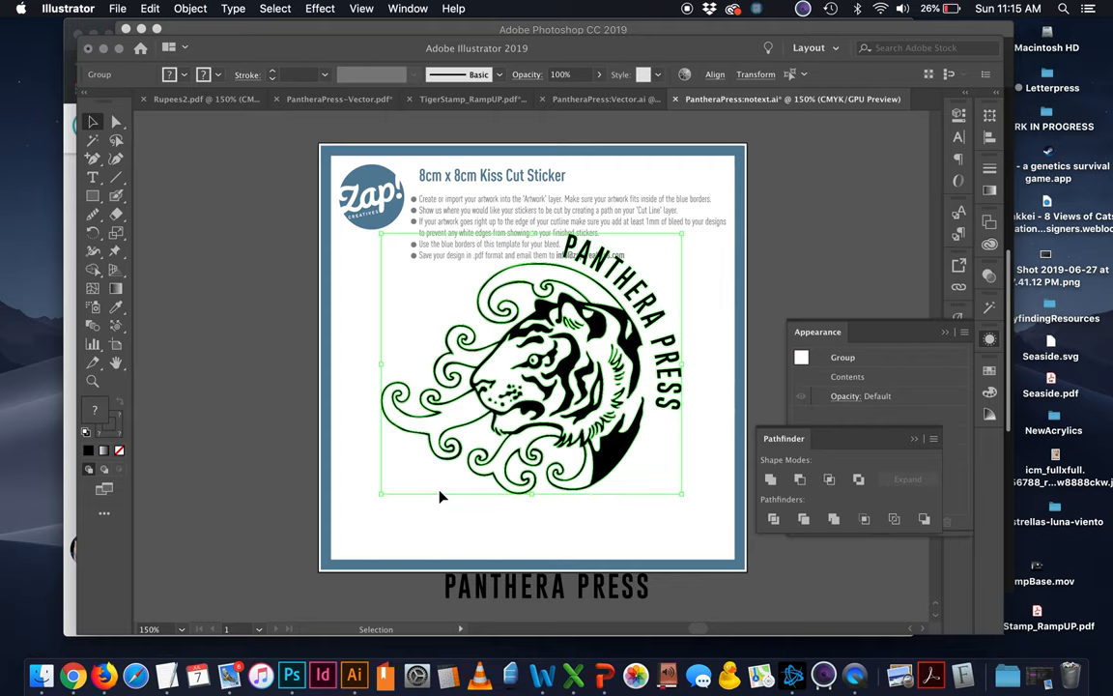
{"action": "left_click", "coordinate": [190, 8]}
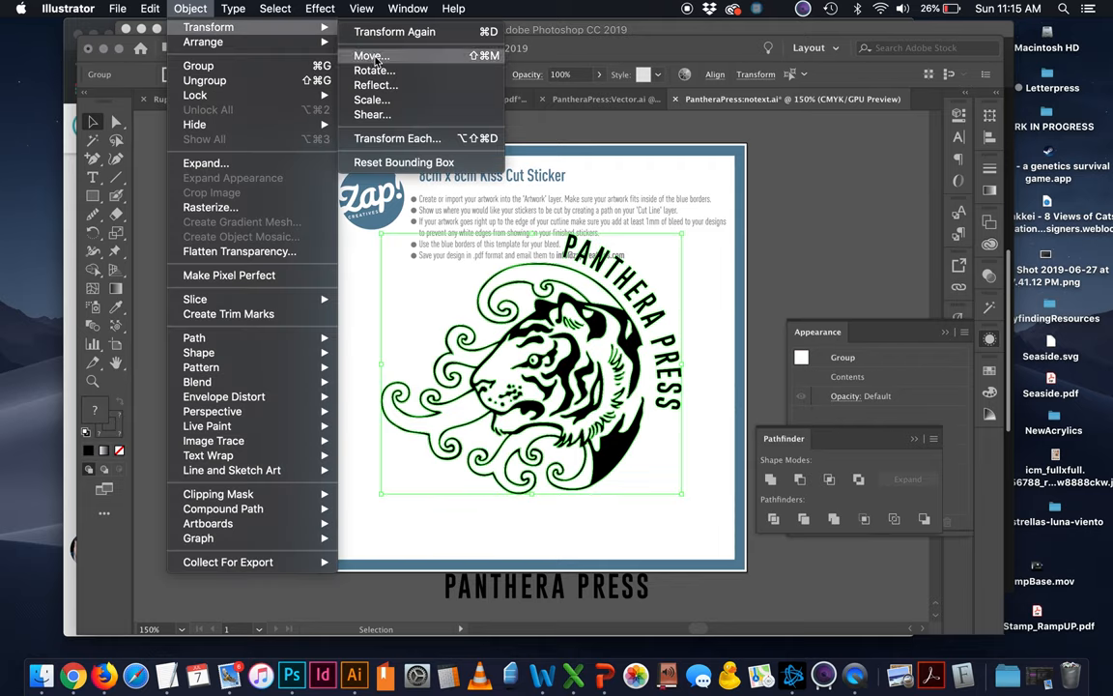
{"action": "left_click", "coordinate": [375, 85]}
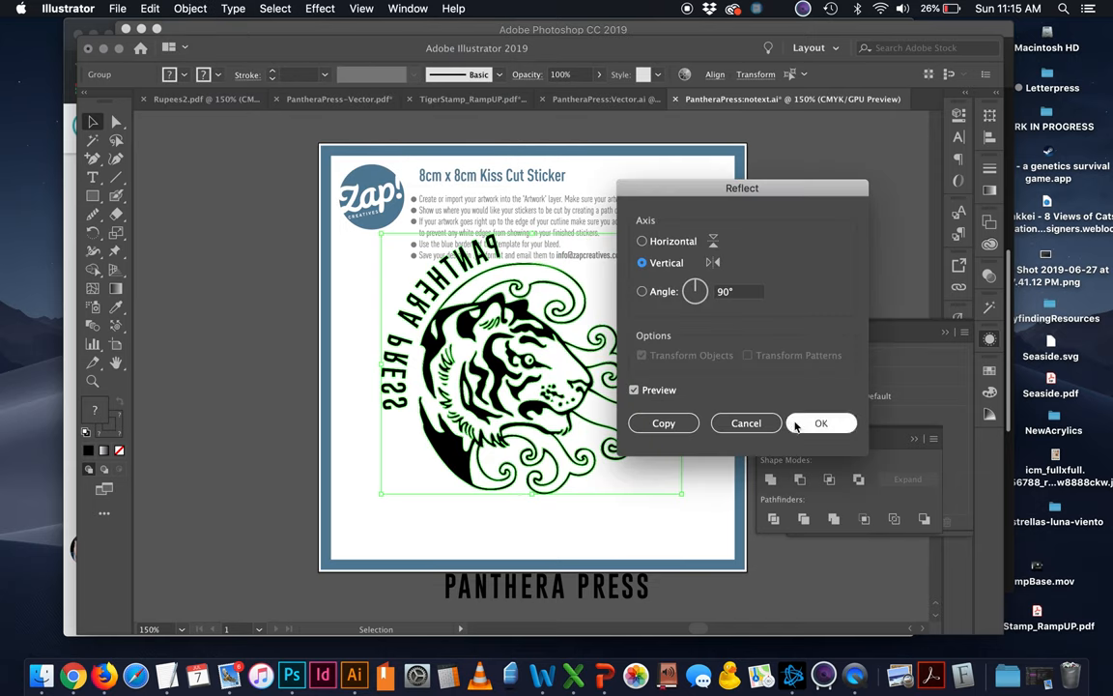
{"action": "left_click", "coordinate": [822, 423]}
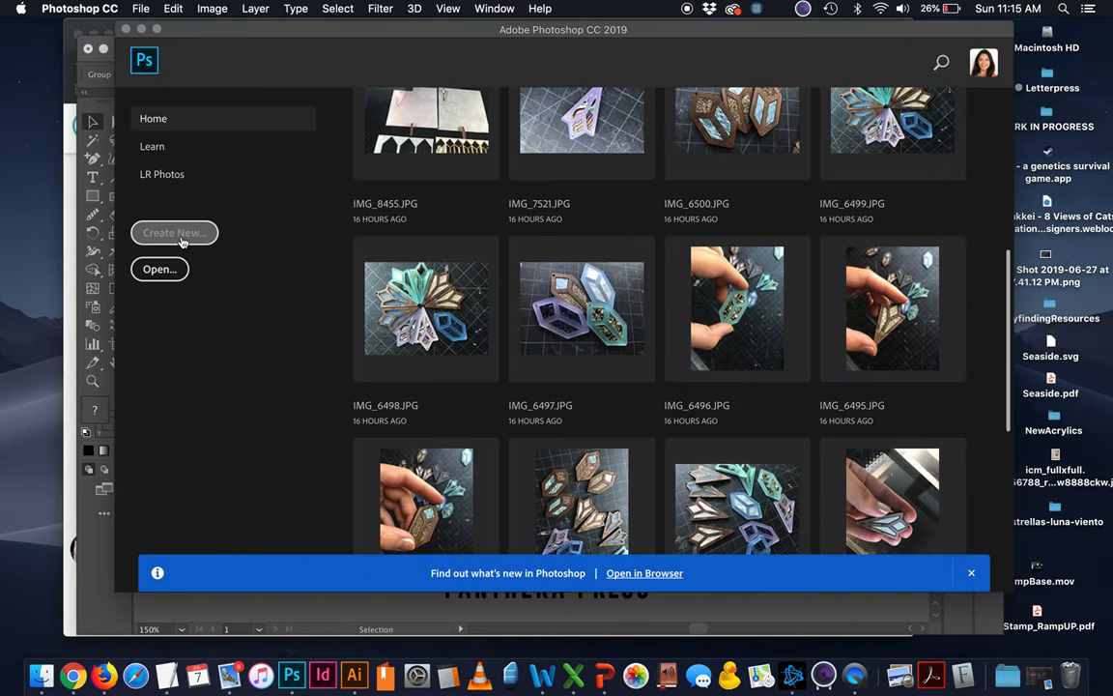
- Create a new 5 × 5 inch document in inches at 300 ppi resolution
{"action": "left_click", "coordinate": [174, 232]}
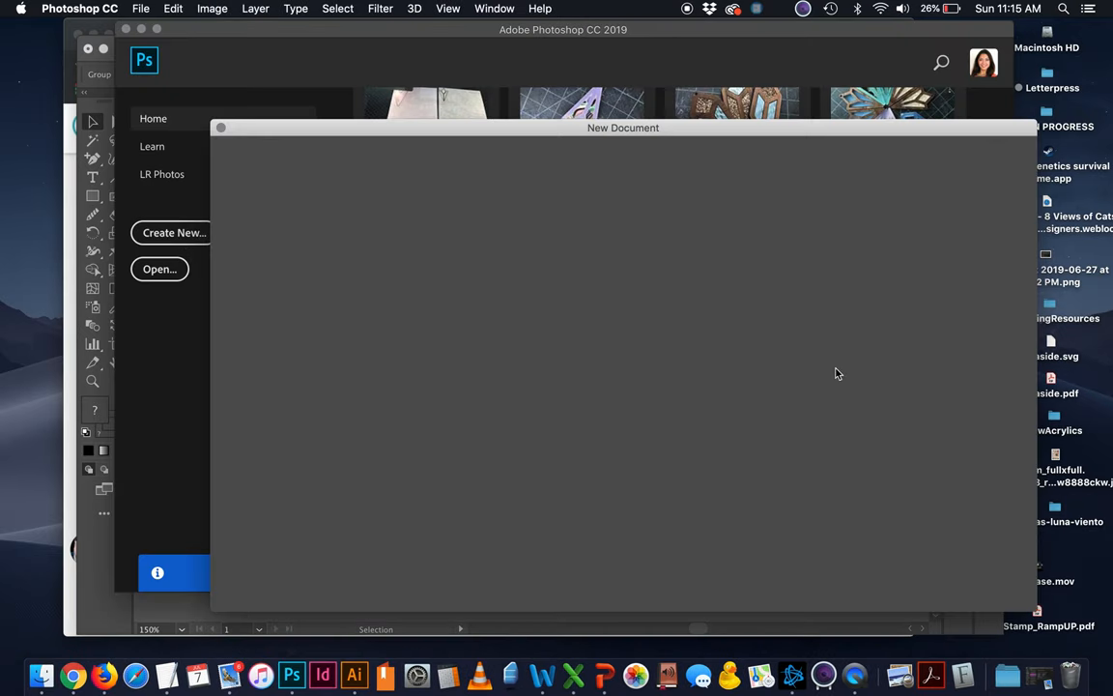
{"action": "mouse_move", "coordinate": [757, 145]}
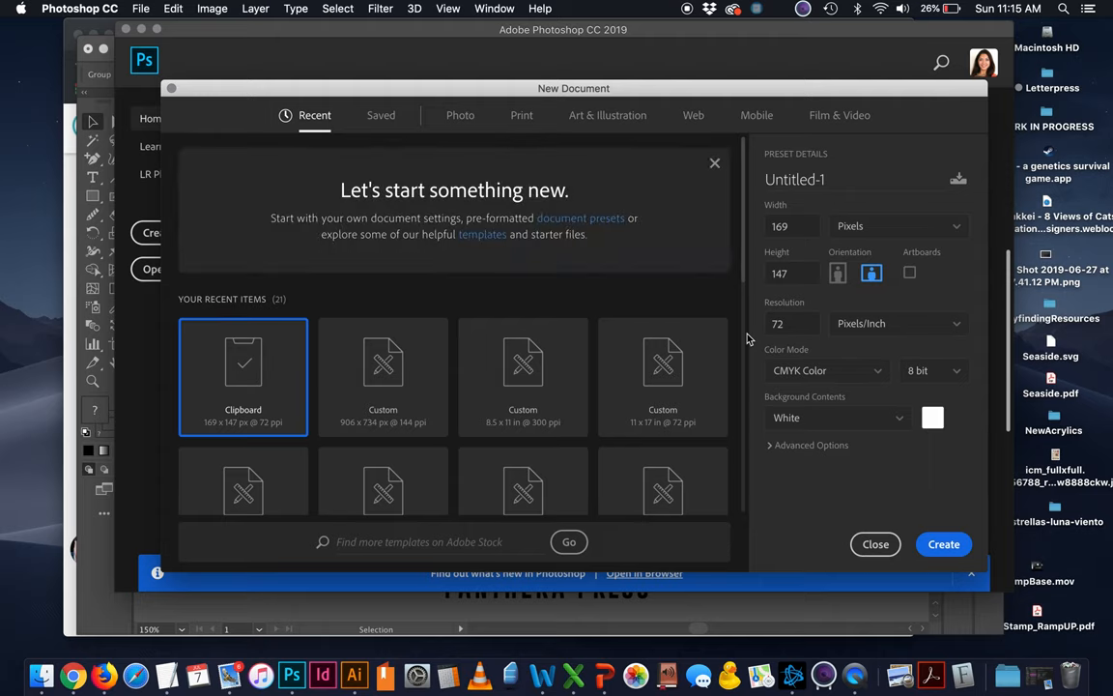
{"action": "left_click", "coordinate": [899, 224]}
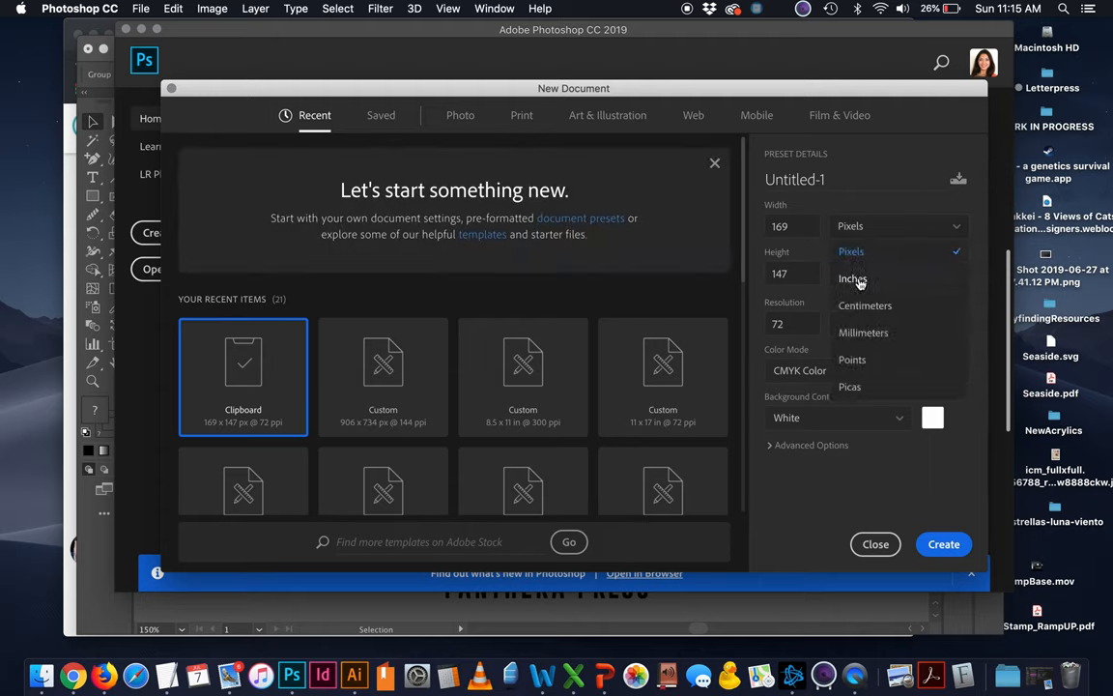
{"action": "left_click", "coordinate": [852, 278]}
{"action": "type", "text": "5"}
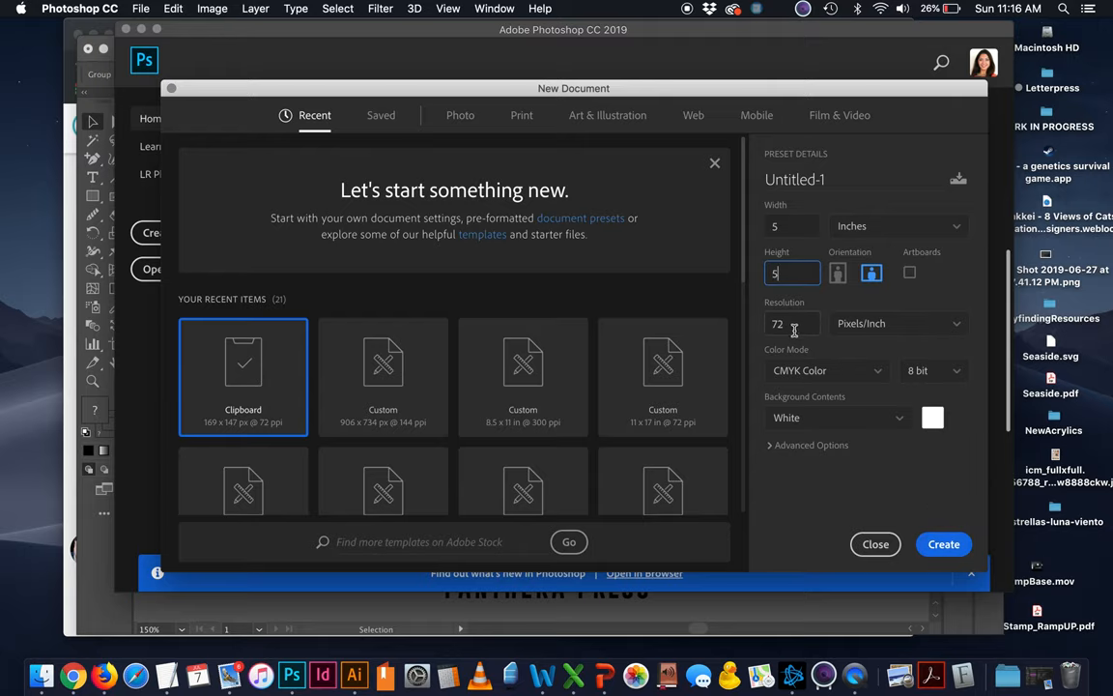
{"action": "type", "text": "300"}
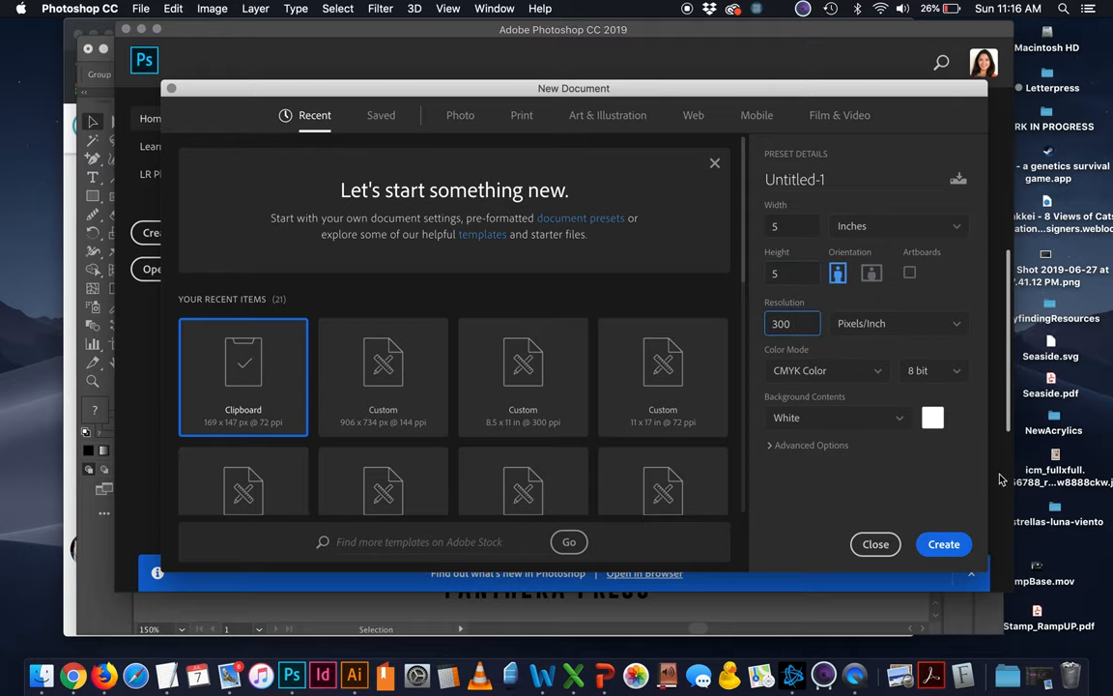
{"action": "left_click", "coordinate": [943, 542]}
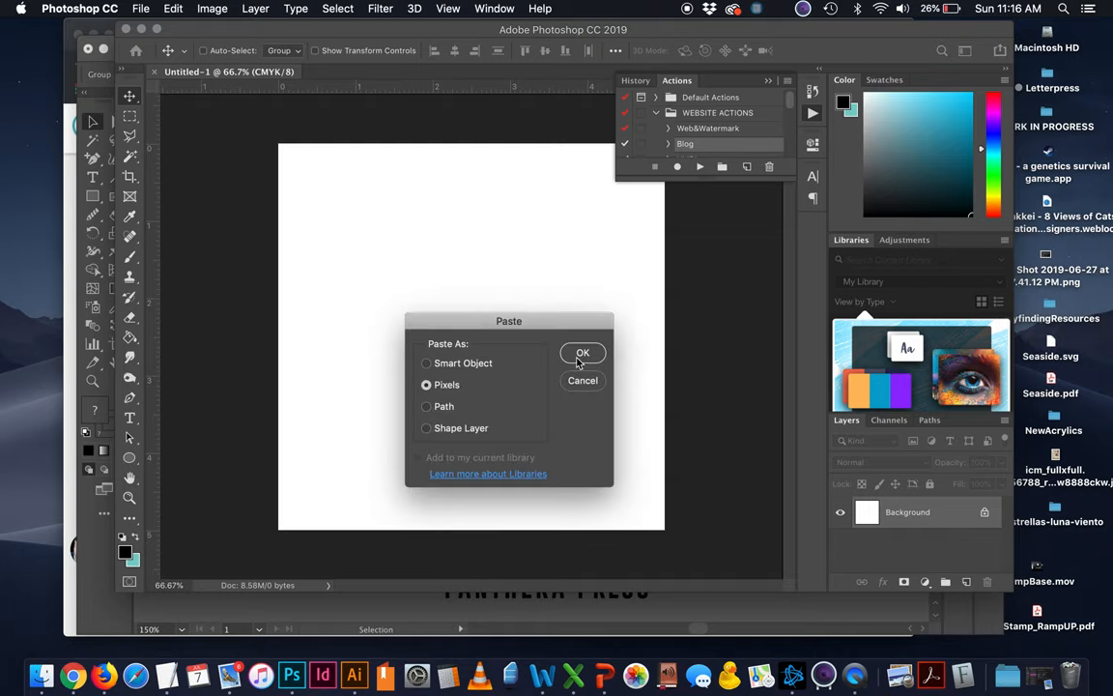
- Paste the mirrored tiger as pixels and commit its placement on the canvas
{"action": "left_click", "coordinate": [583, 351]}
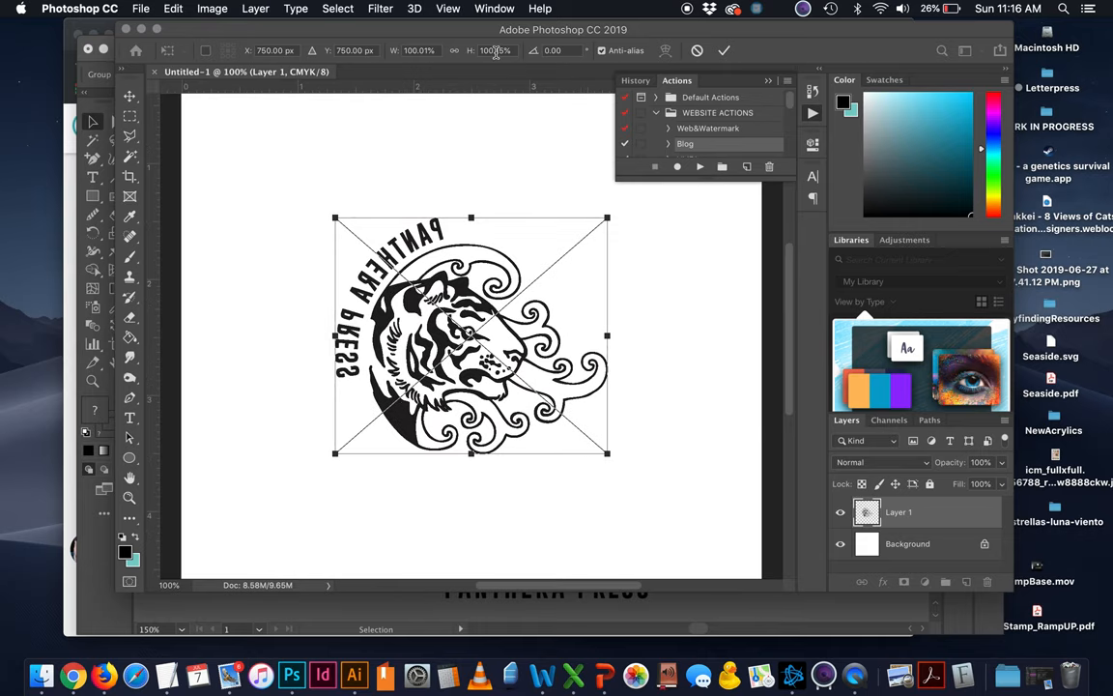
{"action": "left_click", "coordinate": [495, 50]}
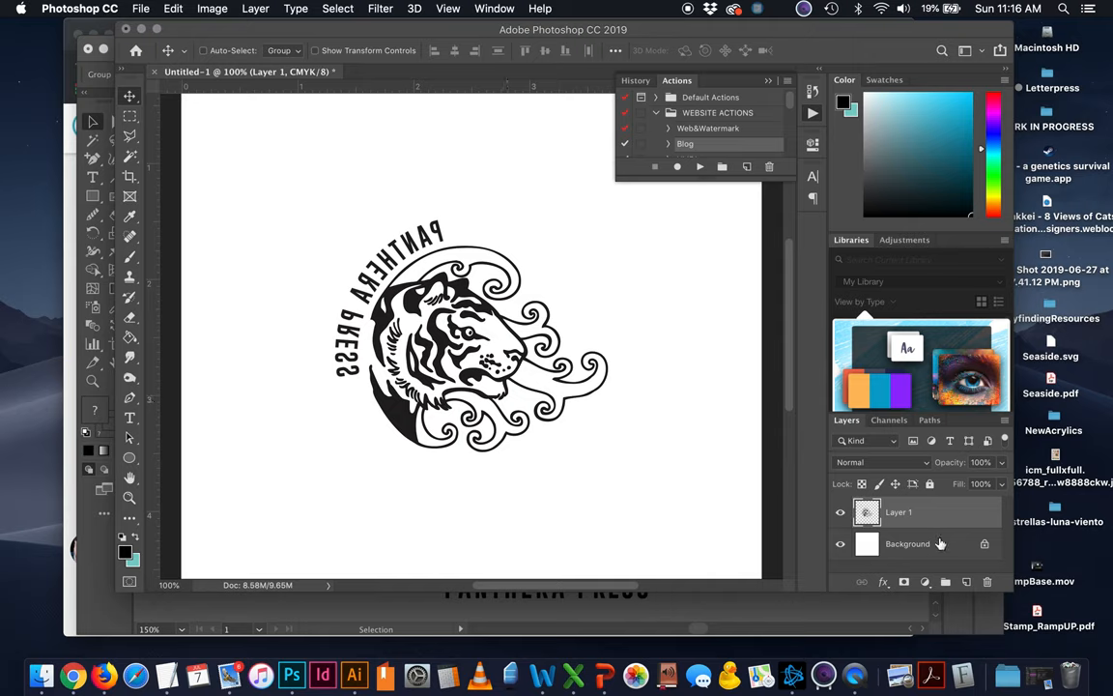
- Unlock the background, then recolor the tiger white with Hue/Saturation Lightness +100
{"action": "double_click", "coordinate": [908, 543]}
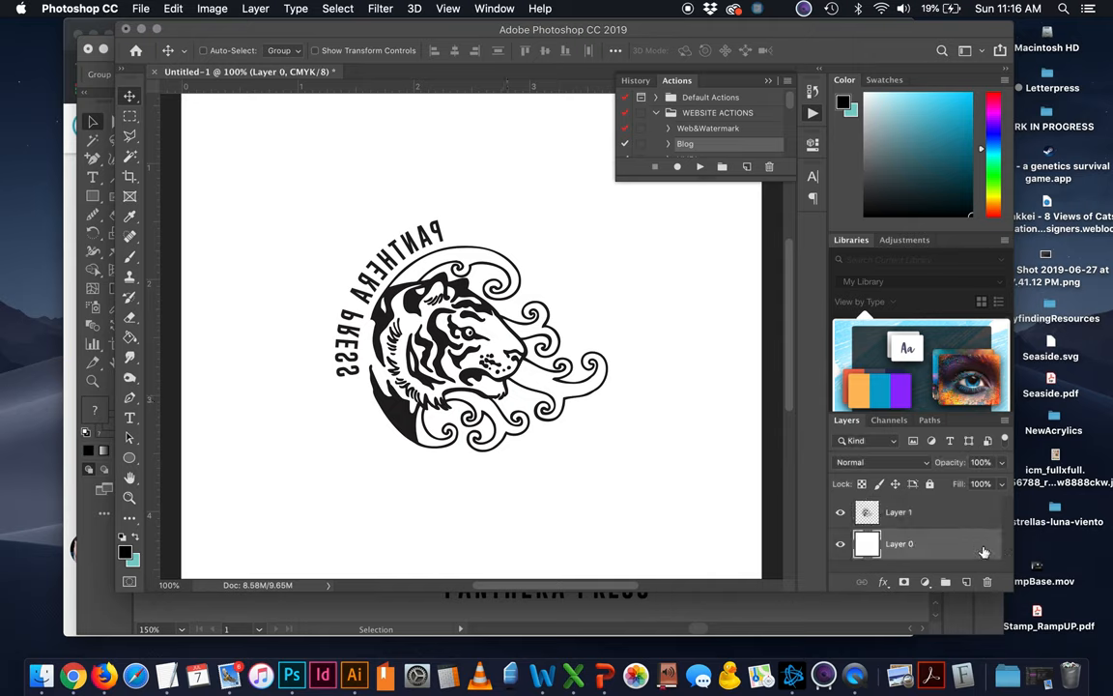
{"action": "mouse_move", "coordinate": [130, 279]}
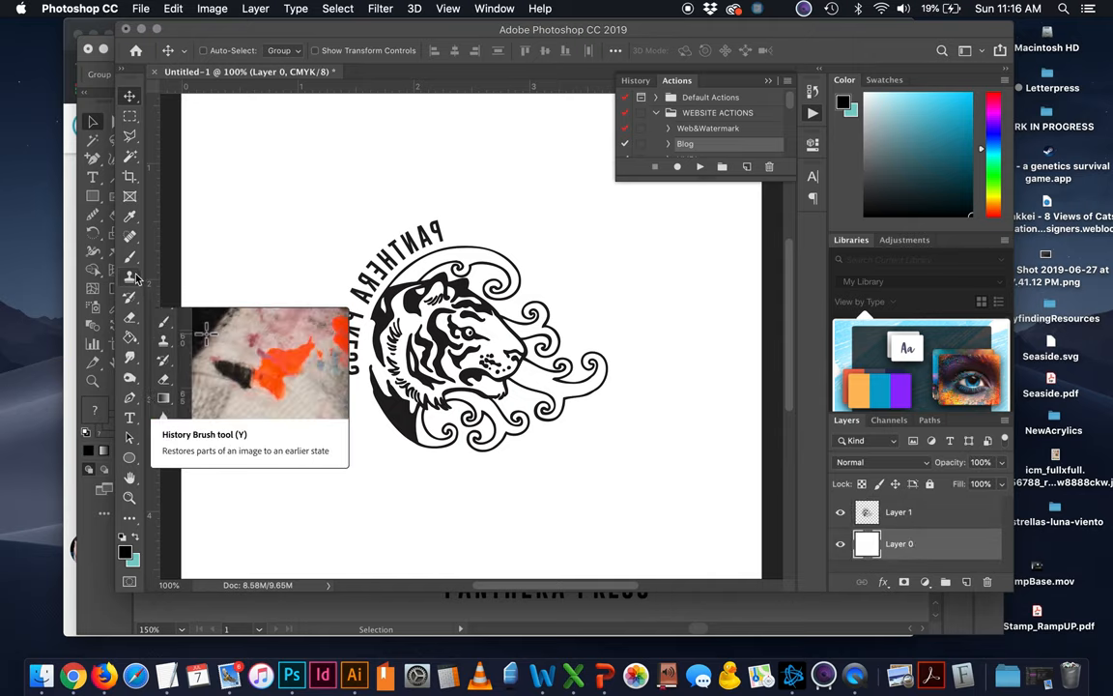
{"action": "mouse_move", "coordinate": [129, 317]}
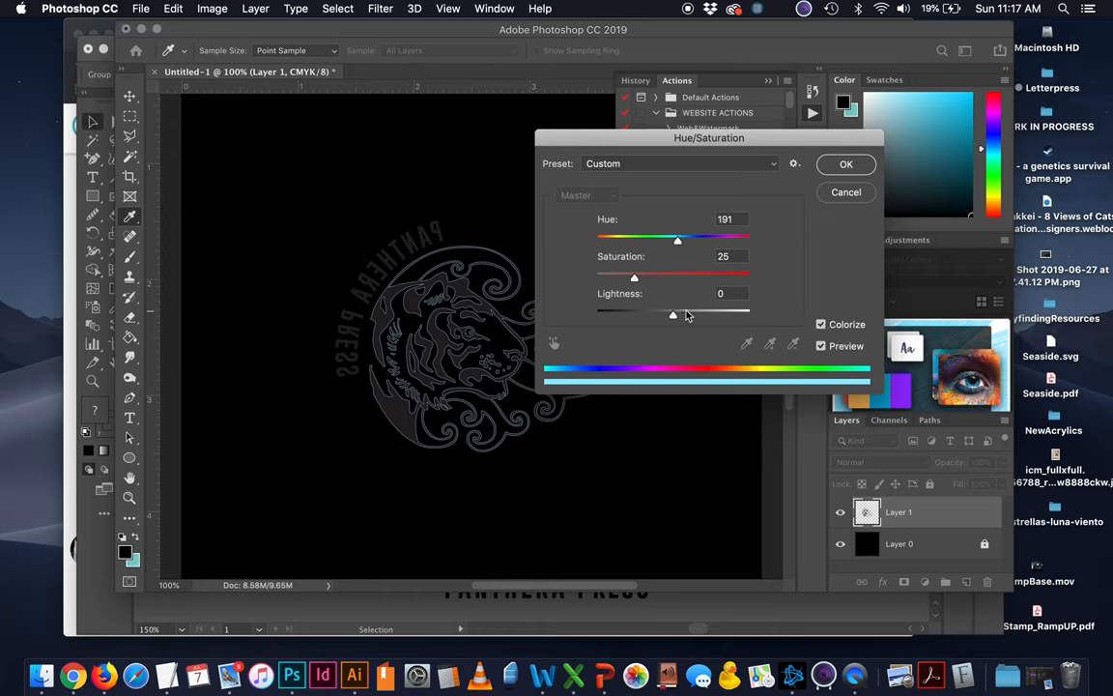
{"action": "left_click_drag", "start_coordinate": [672, 313], "coordinate": [750, 313]}
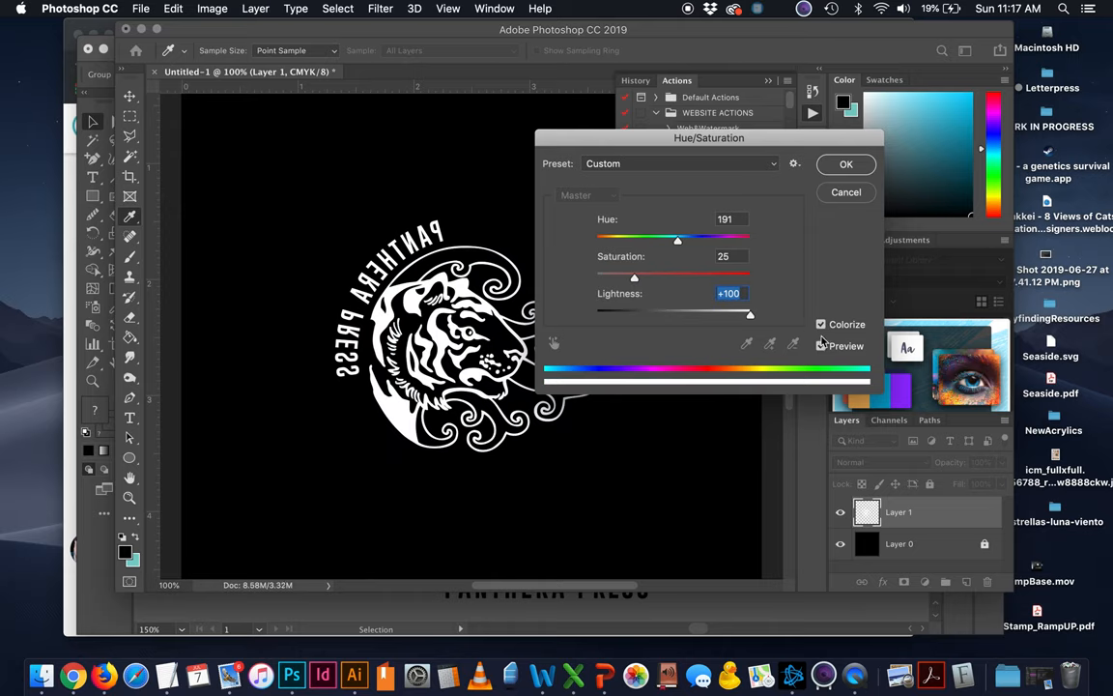
{"action": "left_click", "coordinate": [846, 162]}
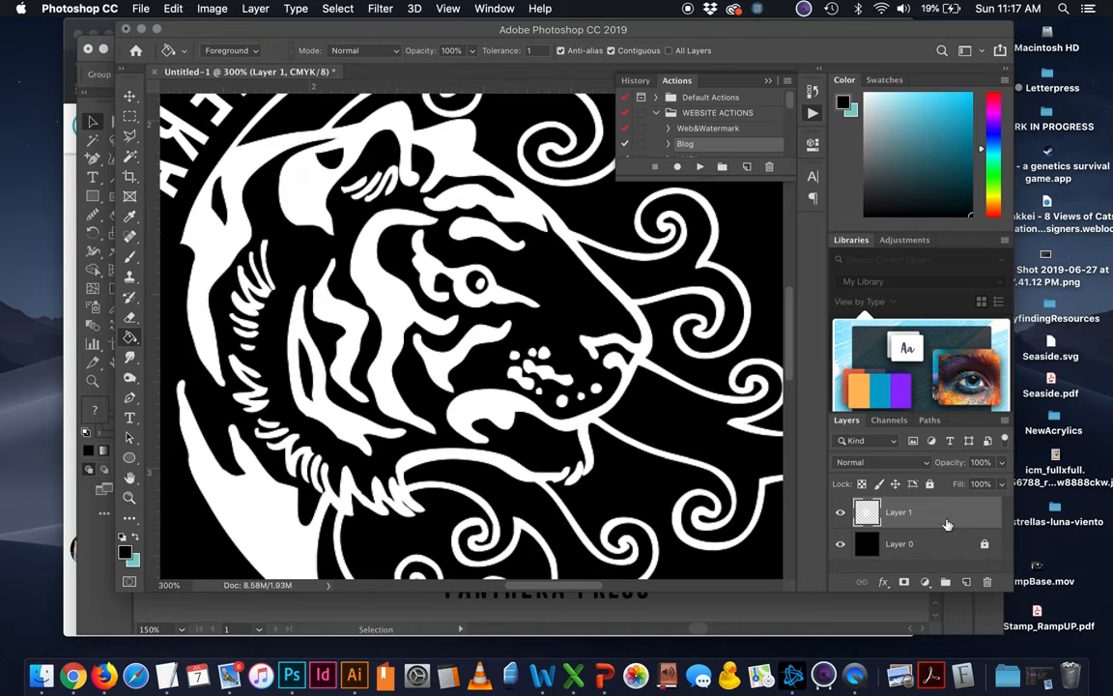
- Add a white Outer Glow layer style to the tiger, raising its opacity and shrinking its size
{"action": "double_click", "coordinate": [898, 510]}
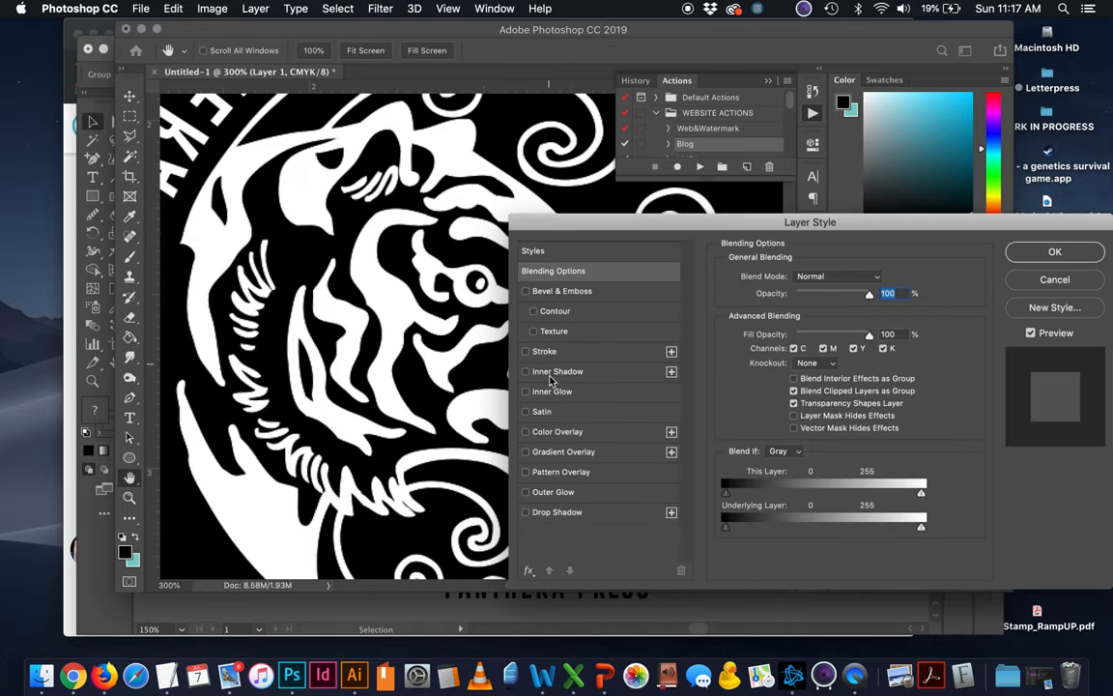
{"action": "left_click", "coordinate": [526, 492]}
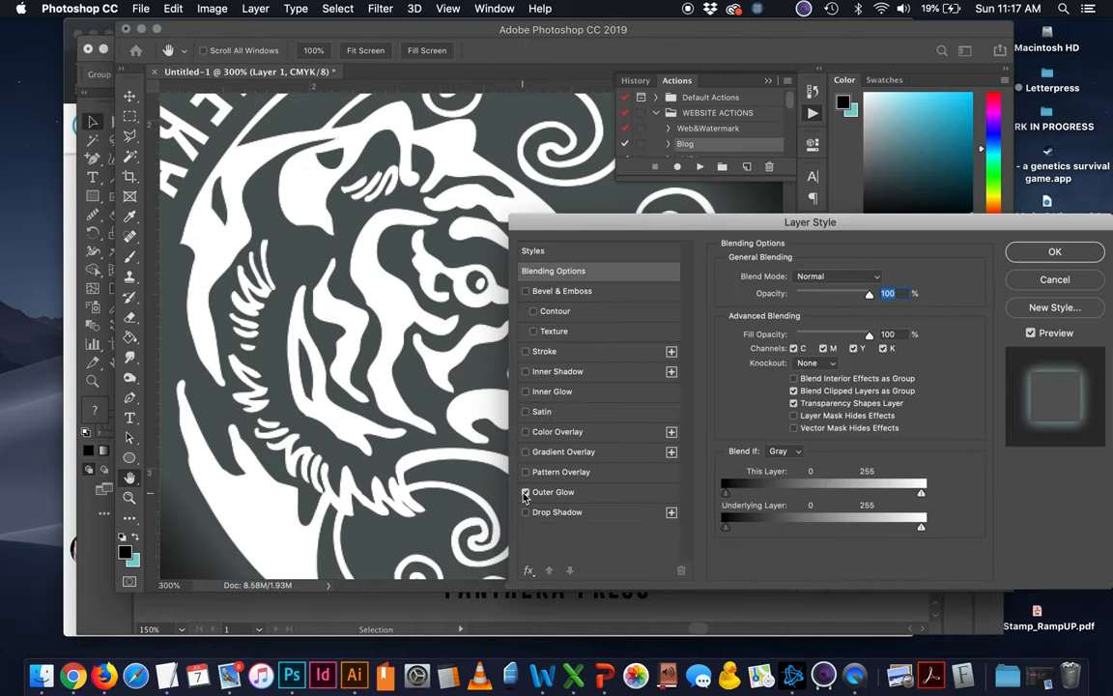
{"action": "left_click", "coordinate": [525, 493]}
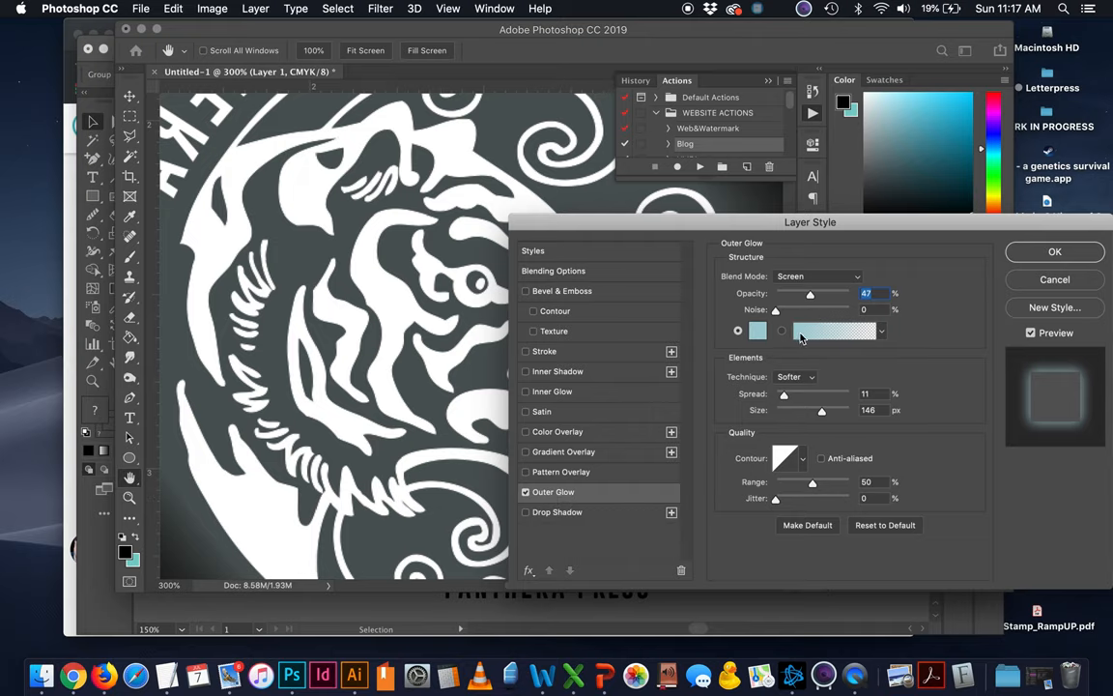
{"action": "left_click", "coordinate": [757, 331]}
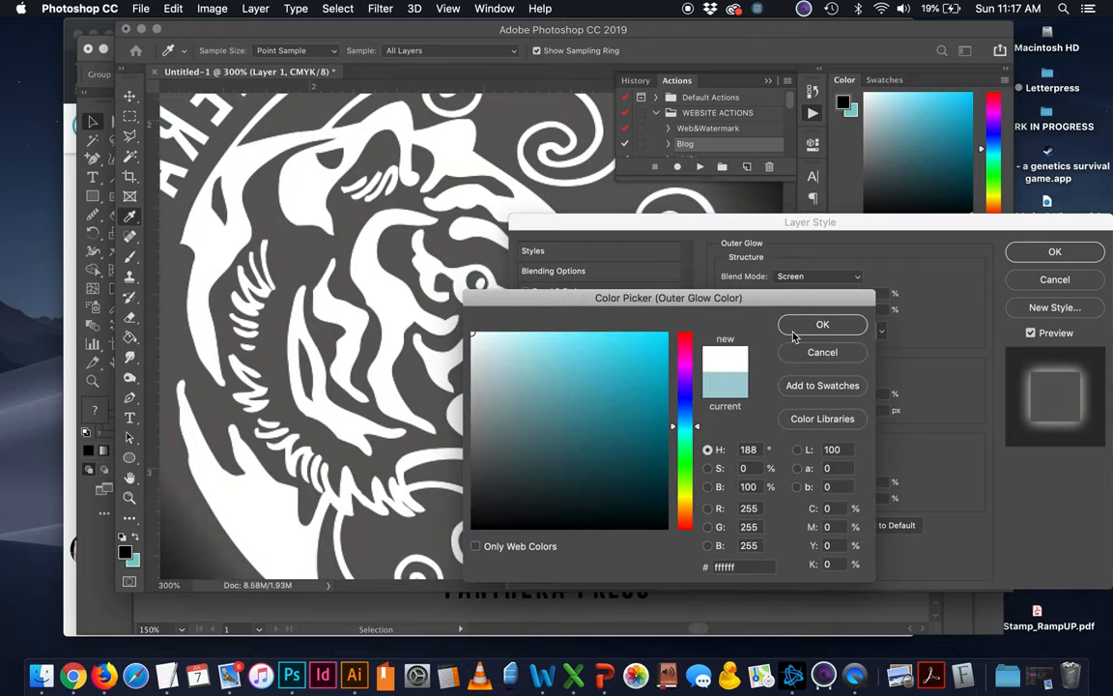
{"action": "left_click", "coordinate": [823, 324]}
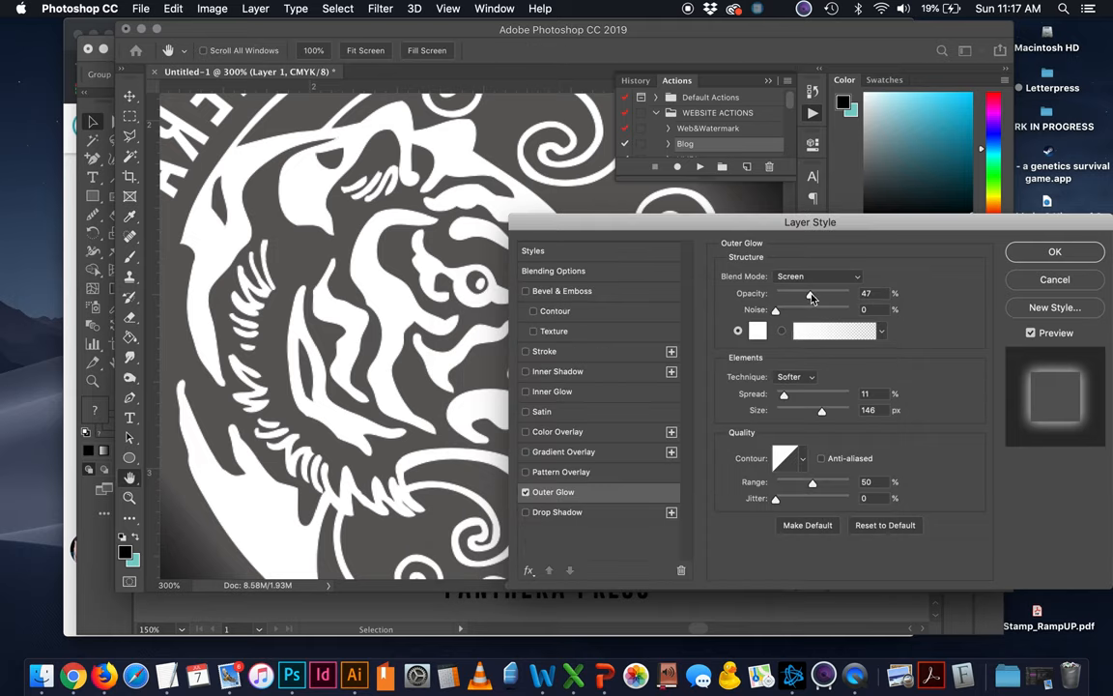
{"action": "left_click_drag", "start_coordinate": [808, 294], "coordinate": [823, 294]}
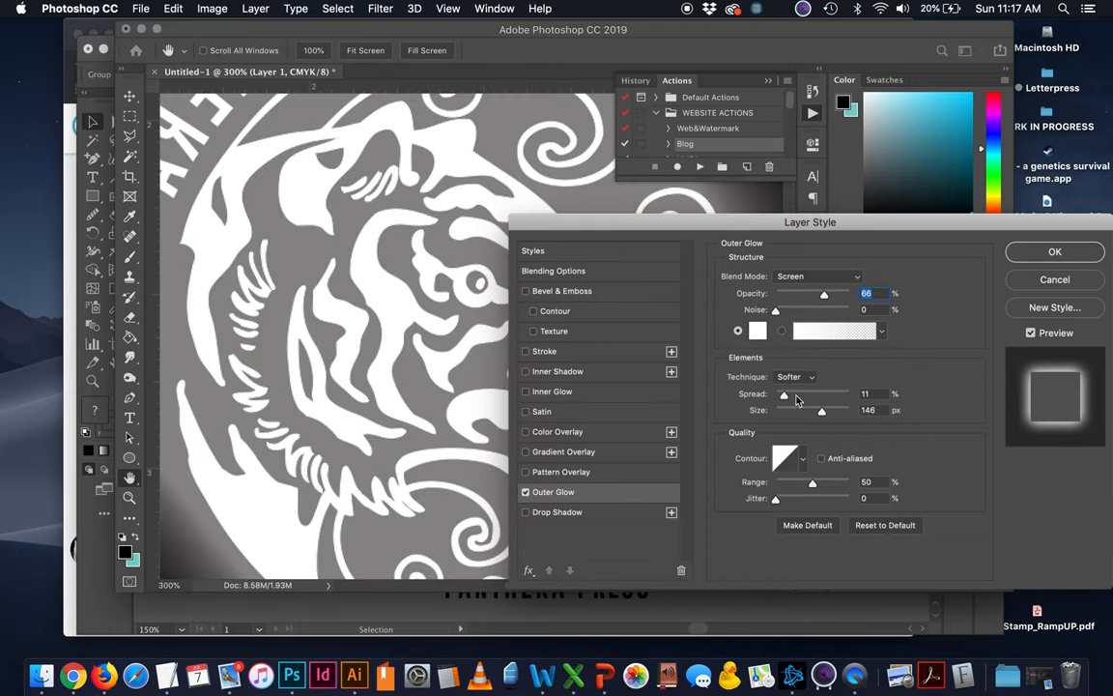
{"action": "left_click_drag", "start_coordinate": [784, 394], "coordinate": [781, 394]}
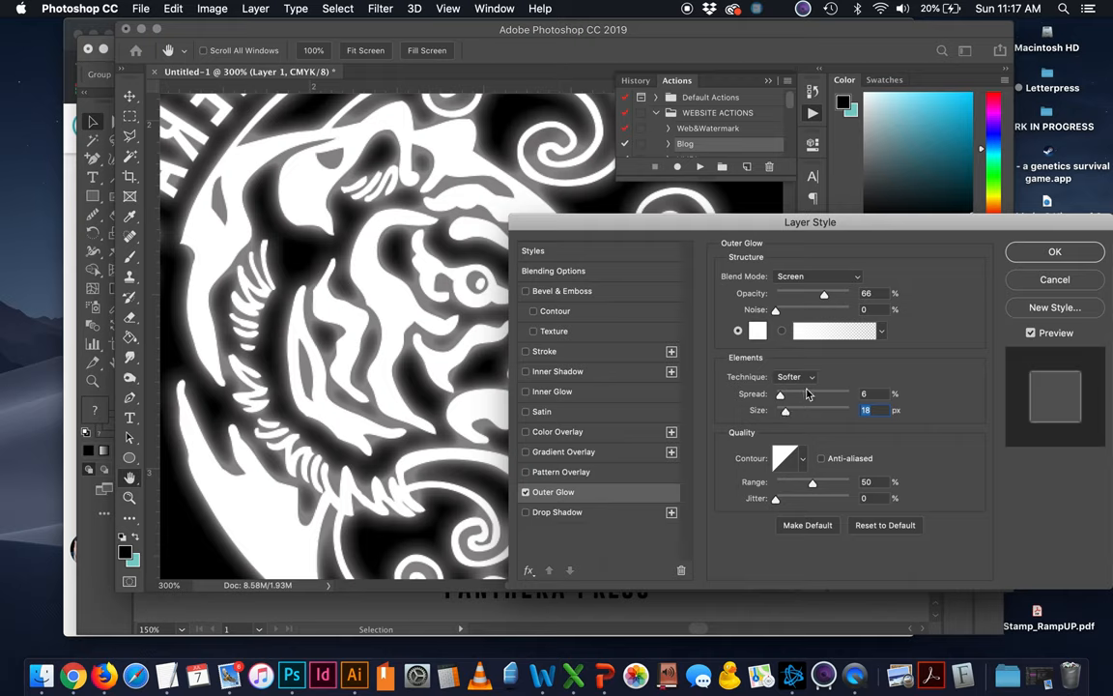
{"action": "mouse_move", "coordinate": [802, 409]}
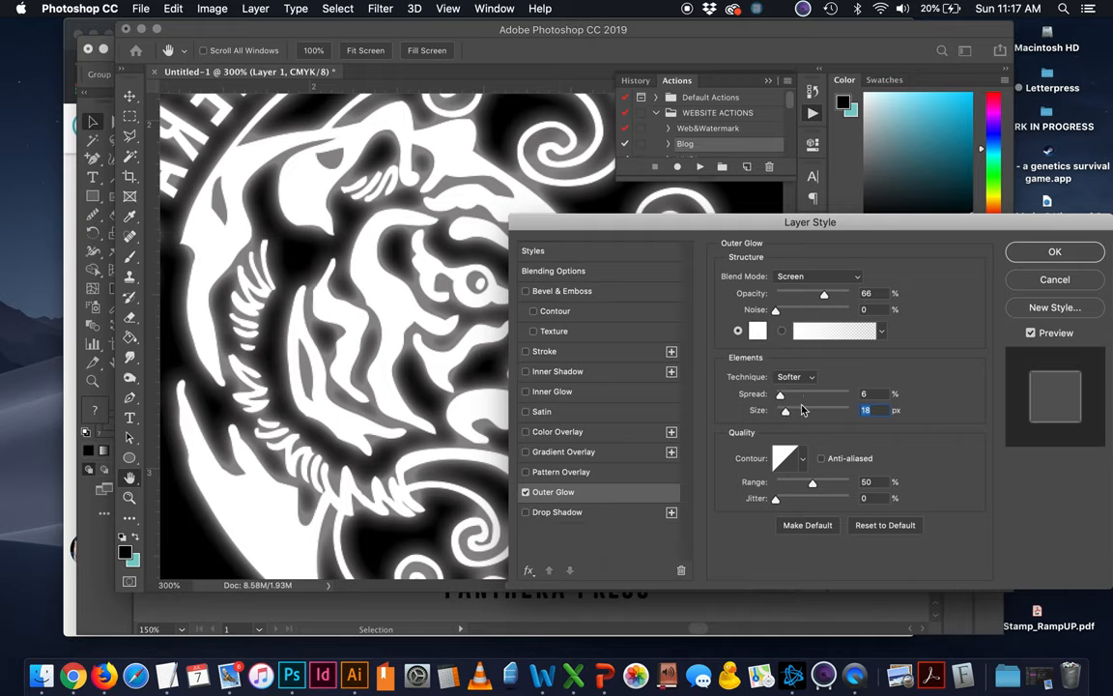
- Tune the glow to 100% opacity, Precise technique, 0% spread and 30 px size, and apply it
{"action": "left_click_drag", "start_coordinate": [780, 394], "coordinate": [796, 394]}
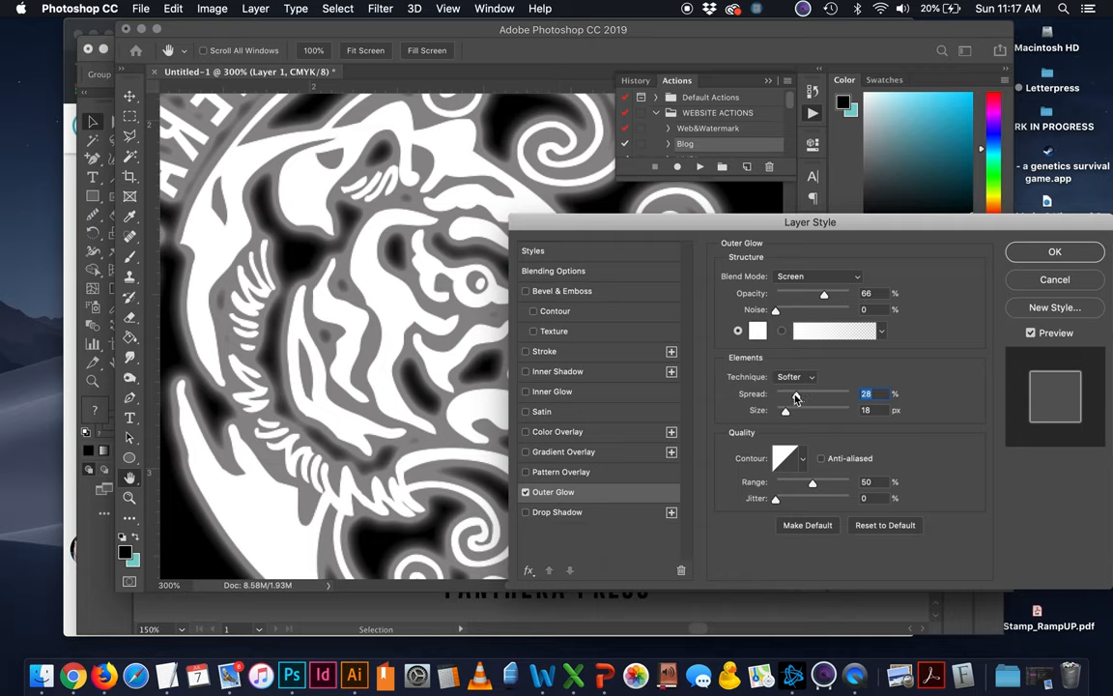
{"action": "left_click_drag", "start_coordinate": [794, 394], "coordinate": [784, 394]}
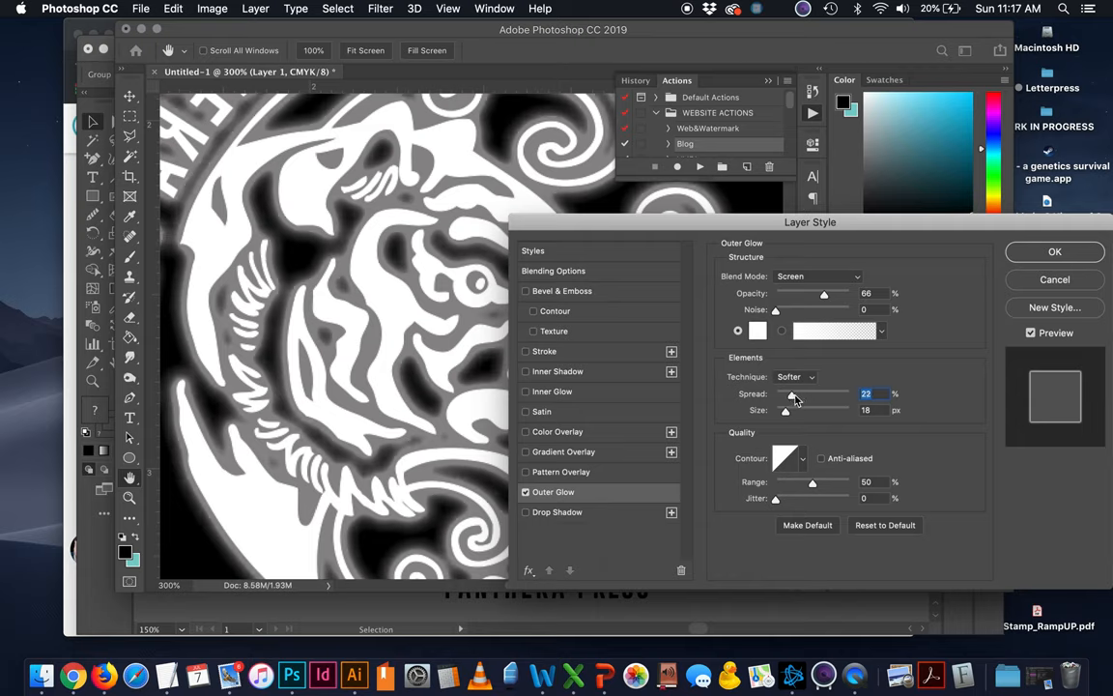
{"action": "left_click_drag", "start_coordinate": [792, 394], "coordinate": [788, 395]}
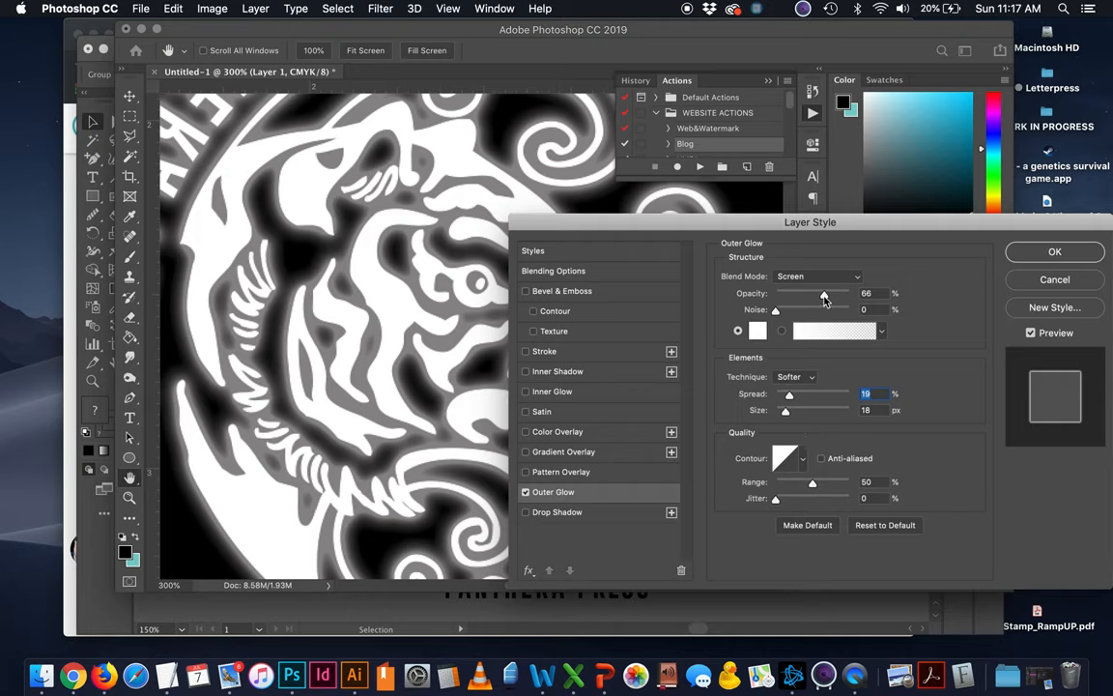
{"action": "left_click_drag", "start_coordinate": [823, 294], "coordinate": [844, 294]}
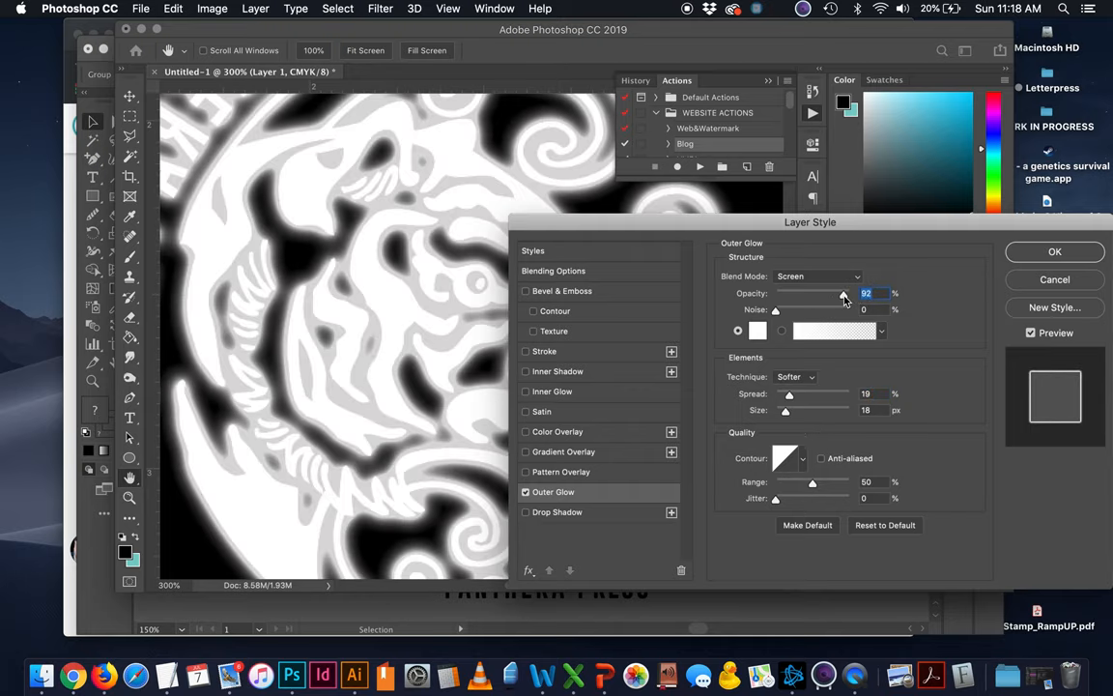
{"action": "left_click_drag", "start_coordinate": [846, 294], "coordinate": [839, 294]}
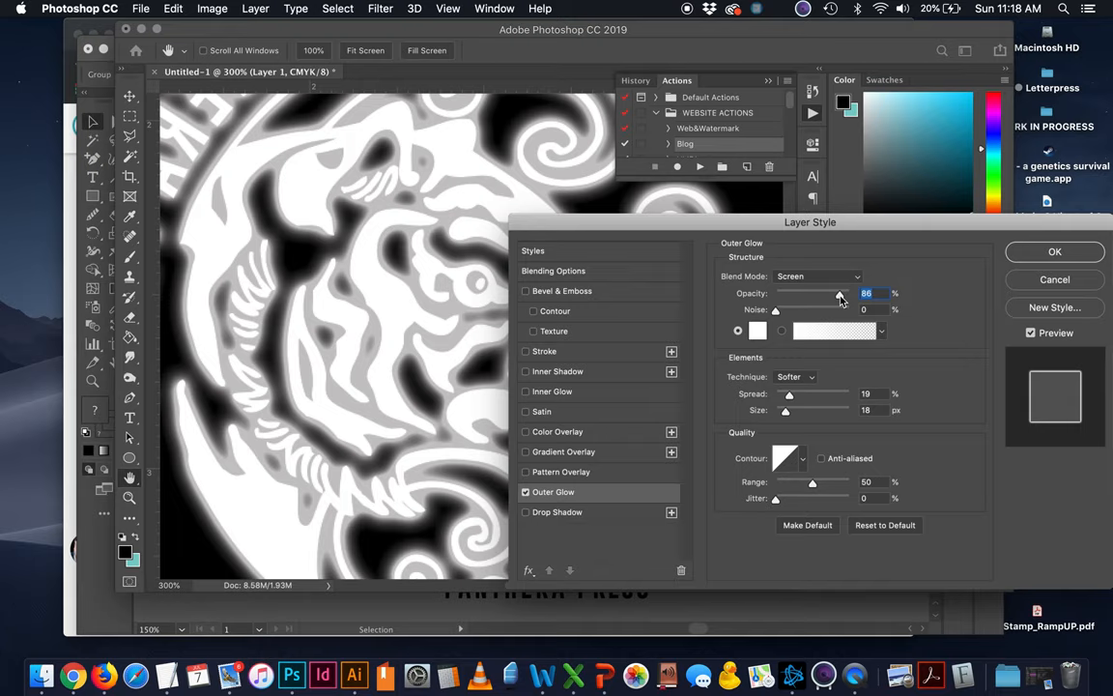
{"action": "left_click_drag", "start_coordinate": [839, 293], "coordinate": [846, 294]}
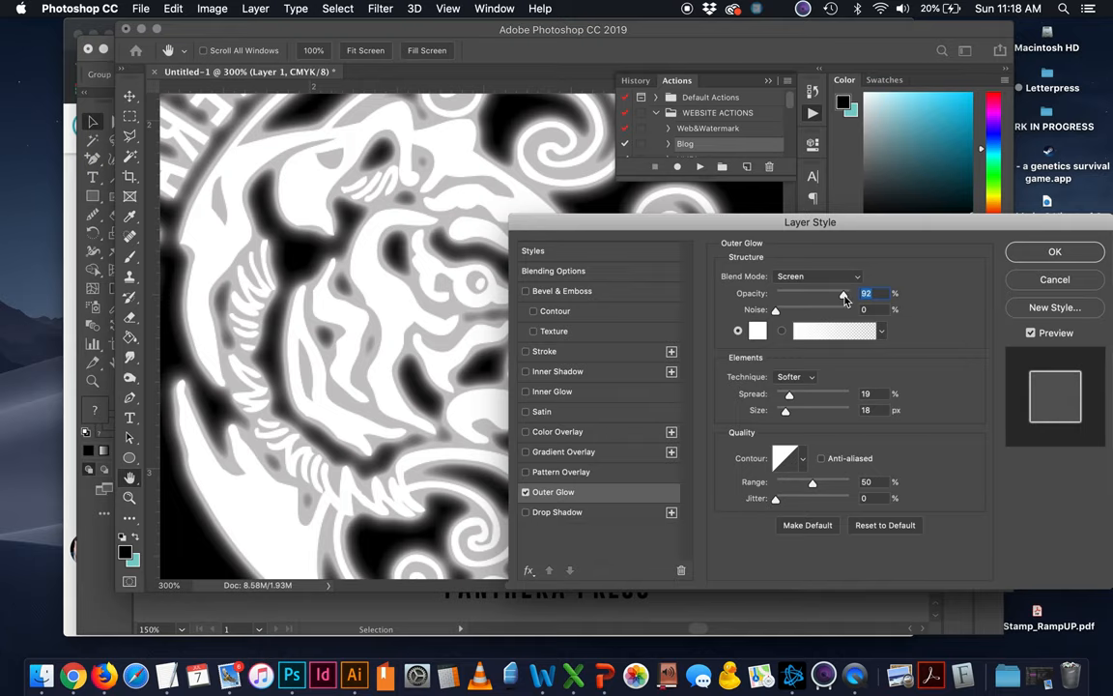
{"action": "left_click_drag", "start_coordinate": [842, 294], "coordinate": [850, 294]}
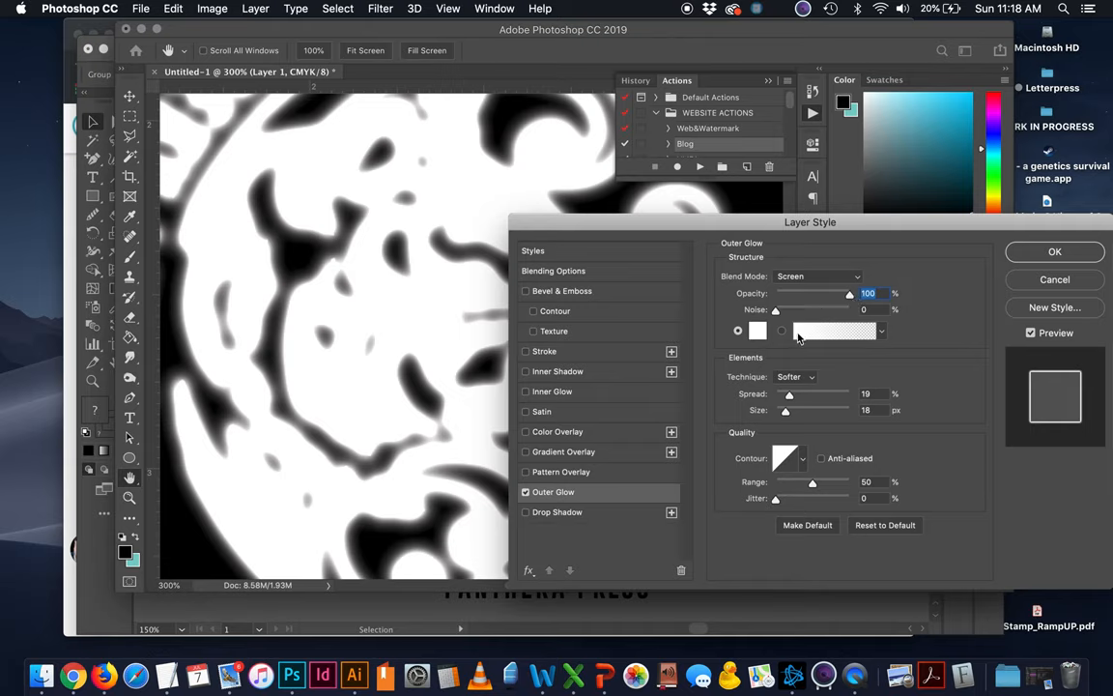
{"action": "left_click_drag", "start_coordinate": [850, 294], "coordinate": [838, 293]}
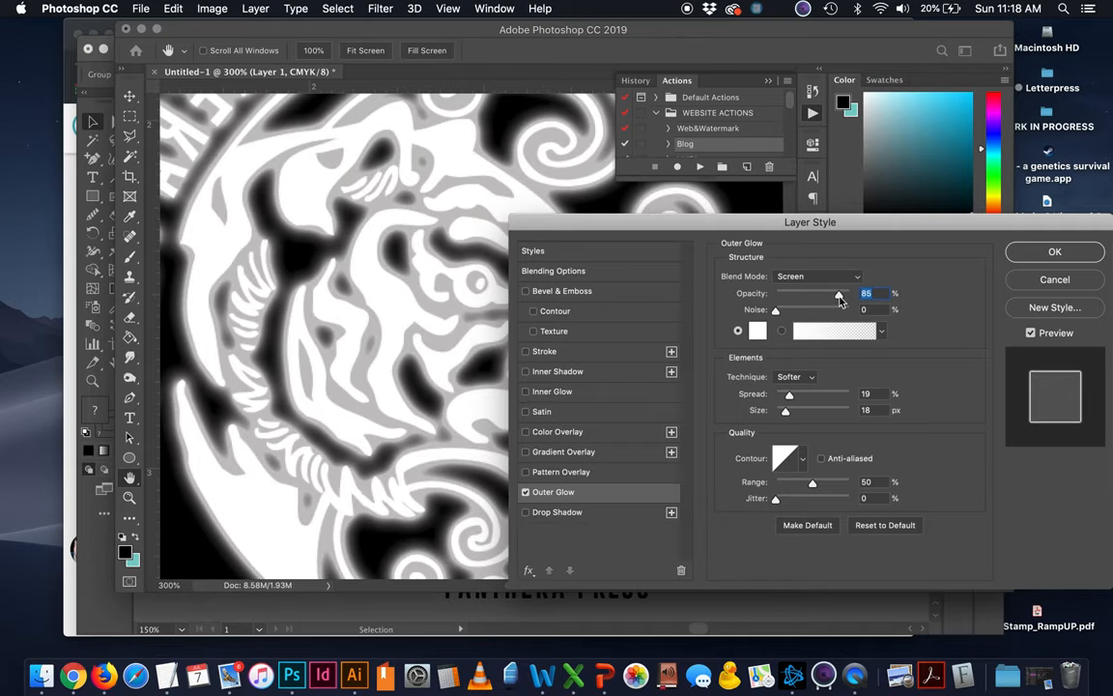
{"action": "left_click_drag", "start_coordinate": [838, 294], "coordinate": [843, 294]}
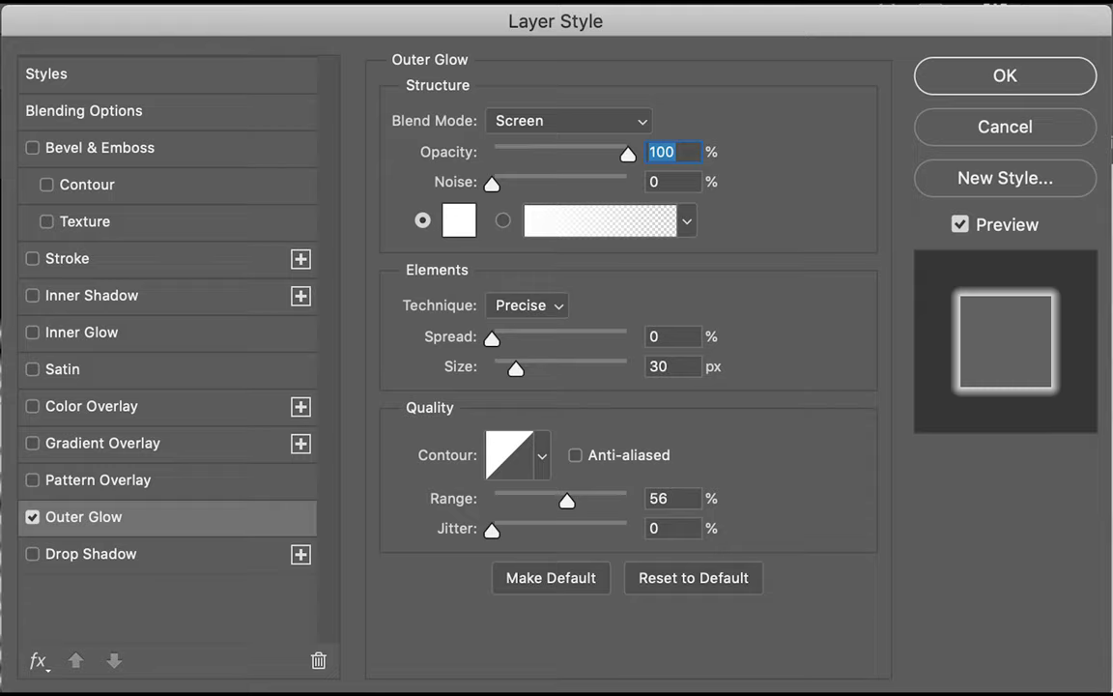
{"action": "left_click", "coordinate": [1005, 75]}
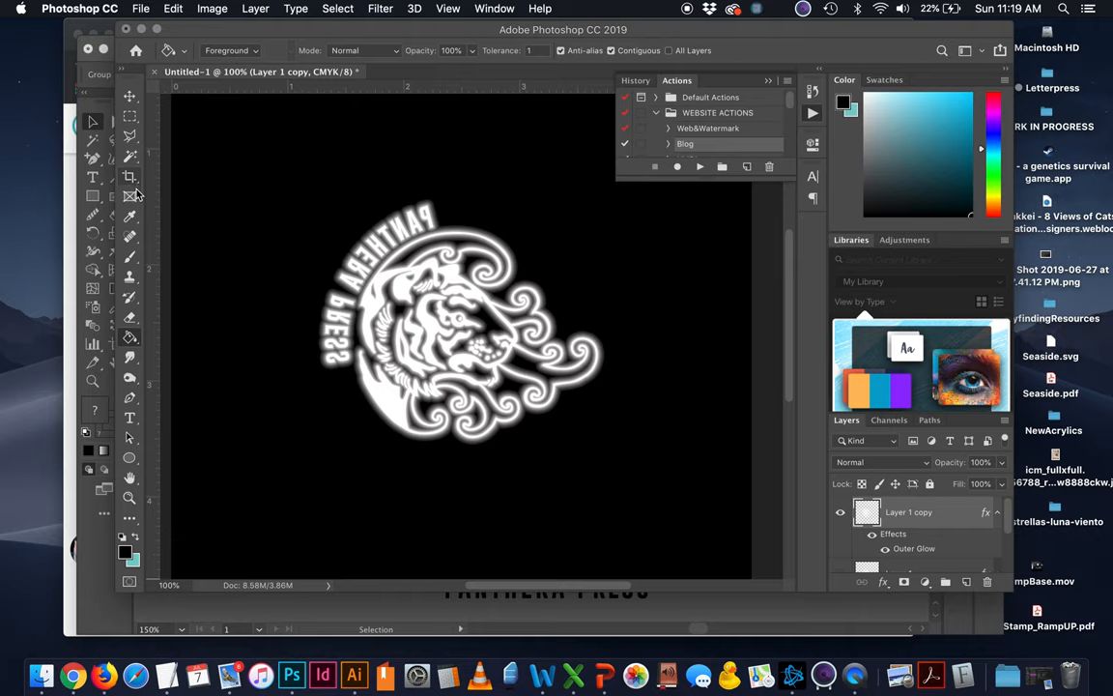
- Crop the canvas tightly around the glowing tiger emblem with the Crop tool
{"action": "left_click", "coordinate": [127, 176]}
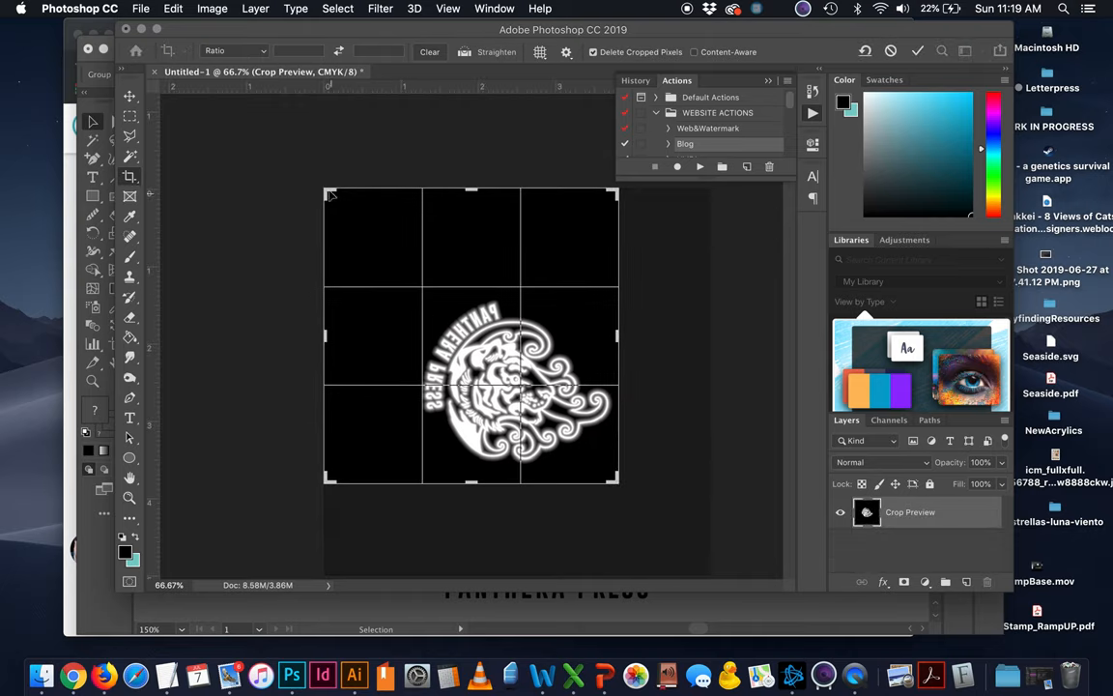
{"action": "left_click_drag", "start_coordinate": [325, 191], "coordinate": [371, 241]}
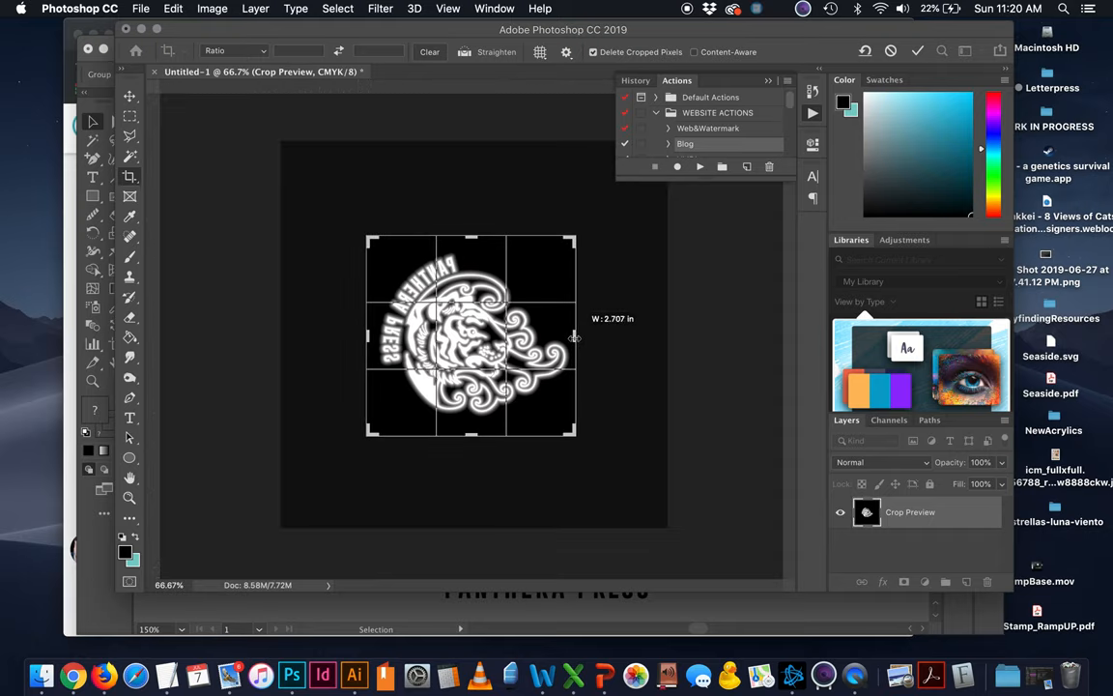
{"action": "left_click_drag", "start_coordinate": [472, 239], "coordinate": [472, 247]}
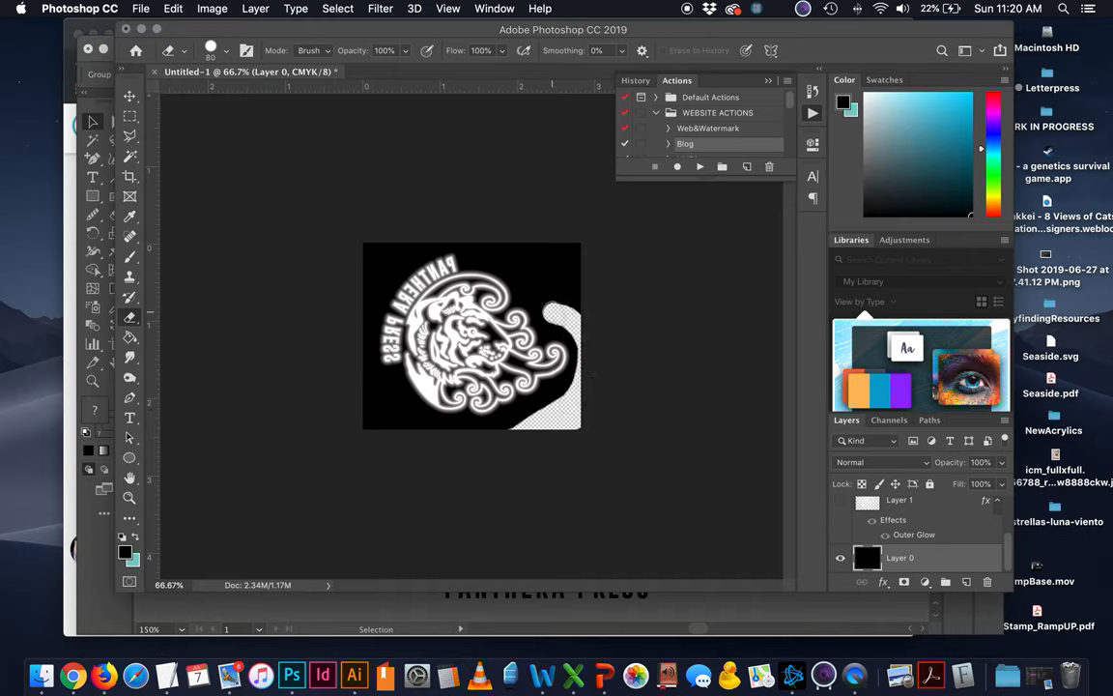
- Erase the black background beside and below the emblem, leaving a black shoulder on transparency
{"action": "left_click_drag", "start_coordinate": [483, 249], "coordinate": [559, 309]}
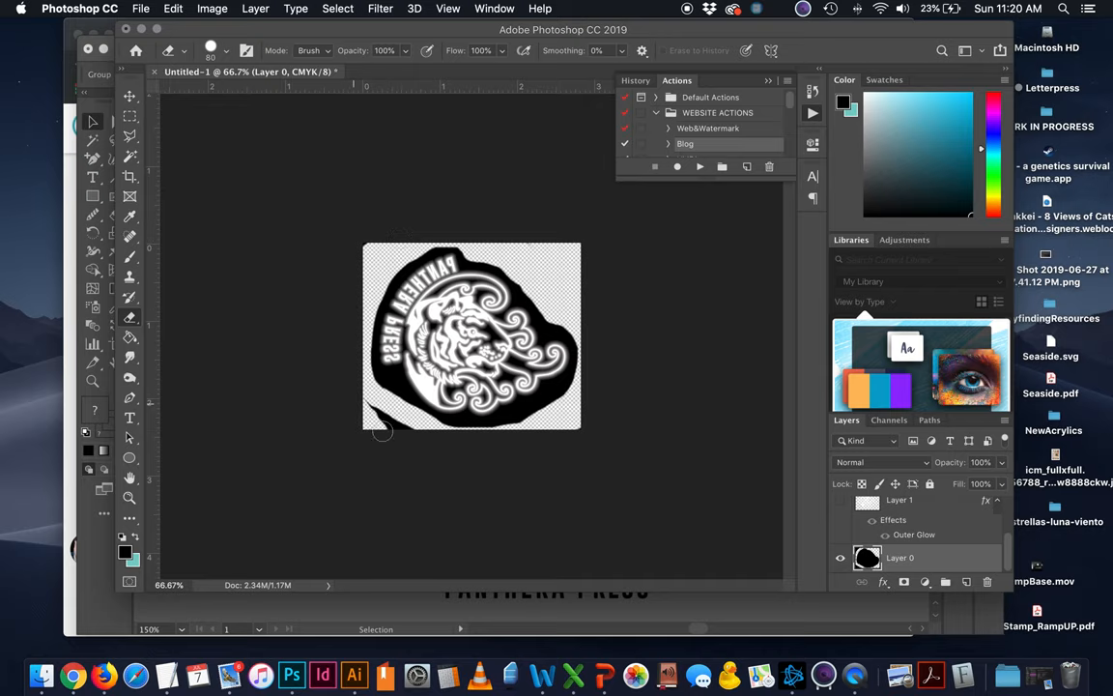
{"action": "mouse_move", "coordinate": [367, 448]}
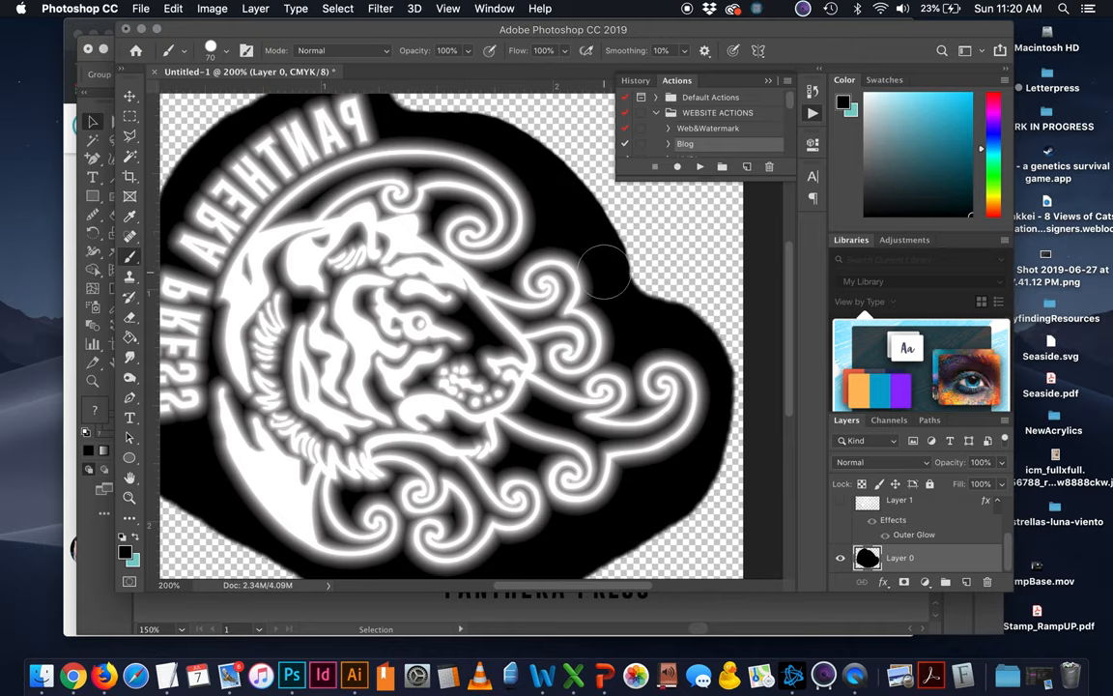
{"action": "scroll", "scroll_direction": "down", "scroll_amount": 3}
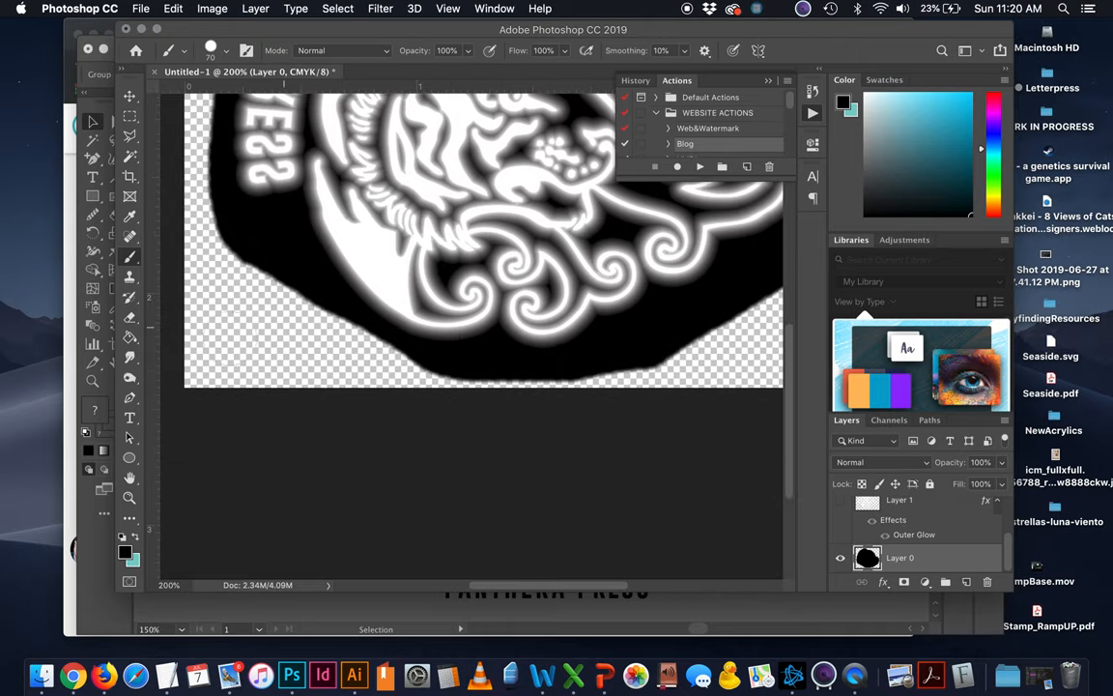
{"action": "left_click_drag", "start_coordinate": [255, 270], "coordinate": [435, 348]}
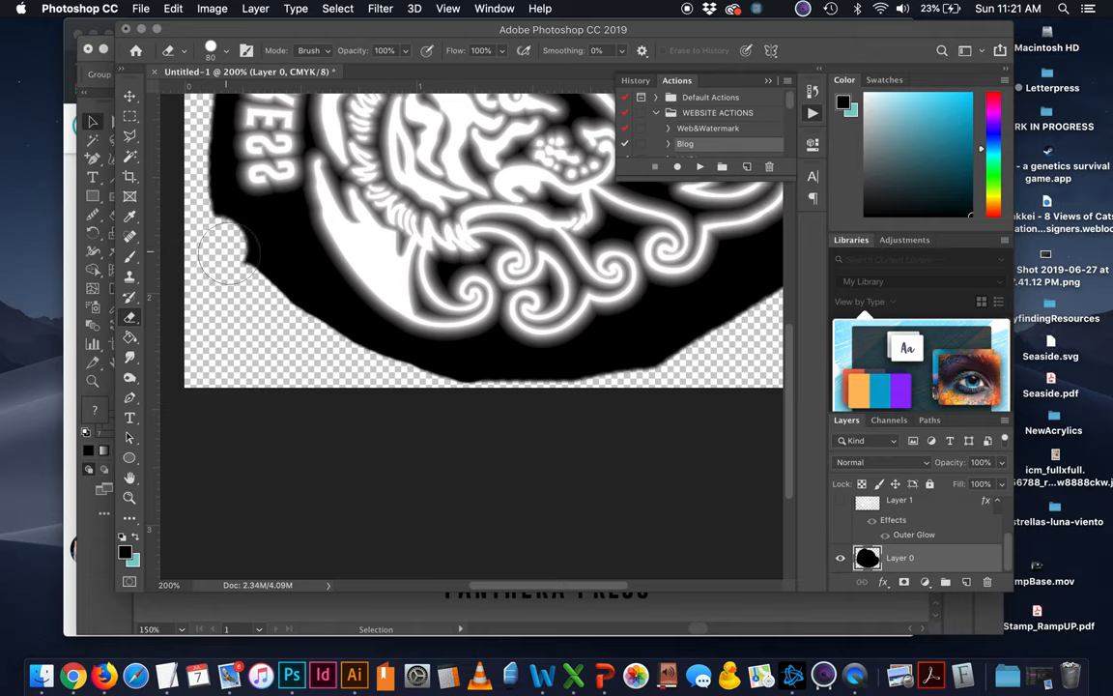
{"action": "scroll", "scroll_direction": "down", "scroll_amount": 3}
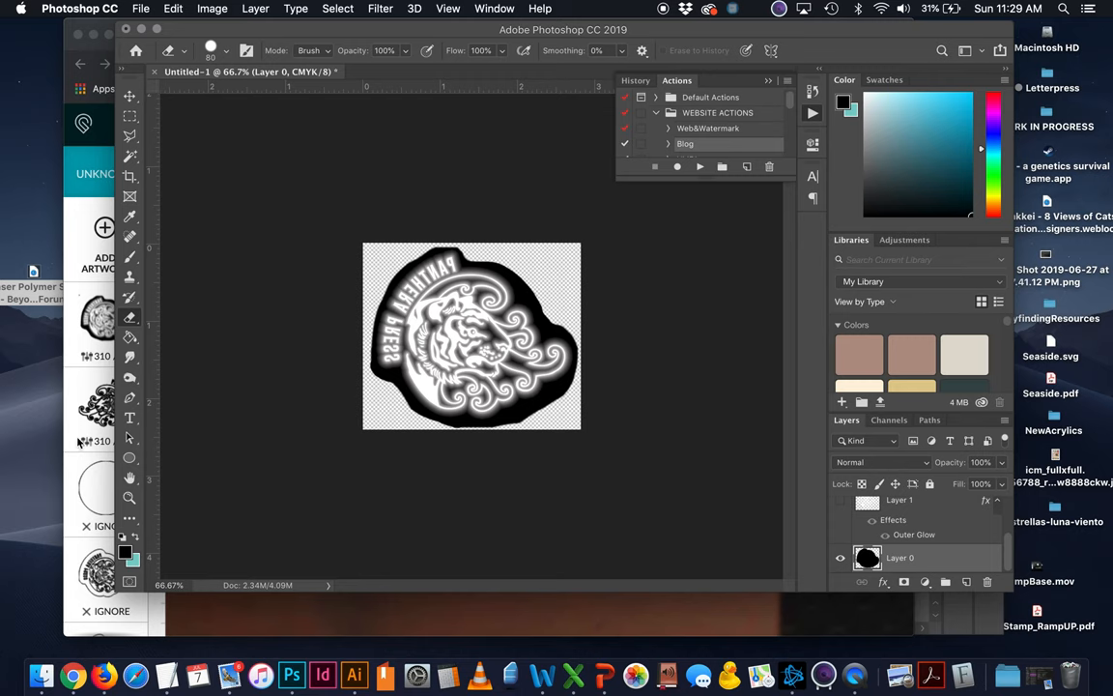
- Export the stamp as a PNG named Stamp_Updated.png to the Desktop
{"action": "left_click", "coordinate": [141, 7]}
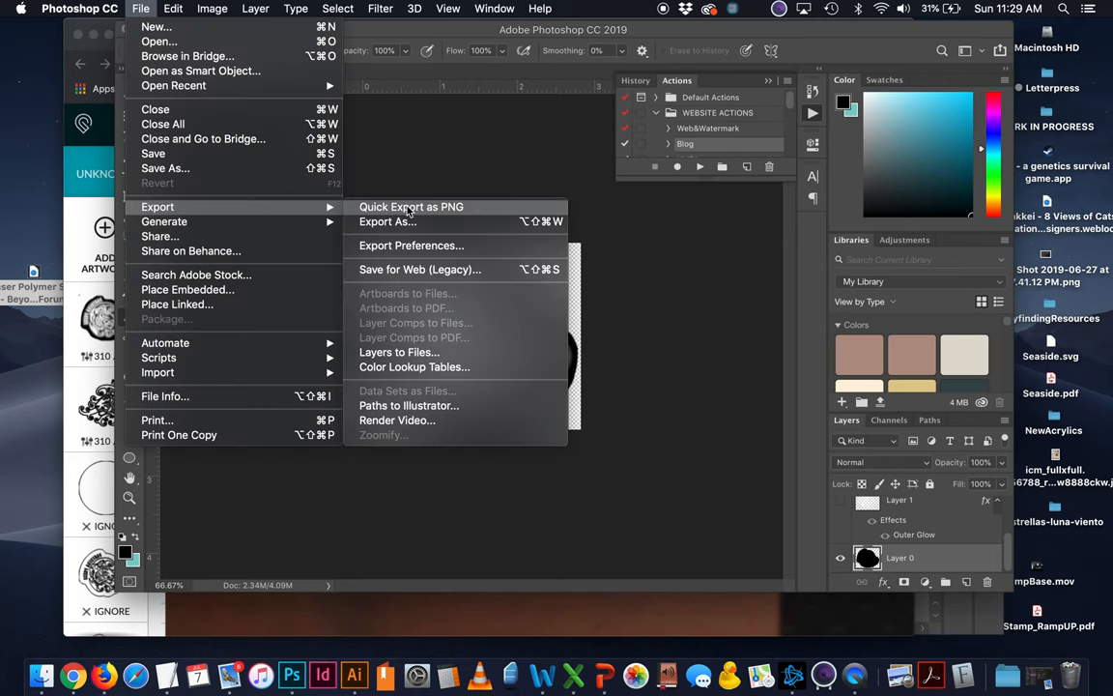
{"action": "left_click", "coordinate": [387, 220]}
{"action": "type", "text": "Stamp_Updated.png"}
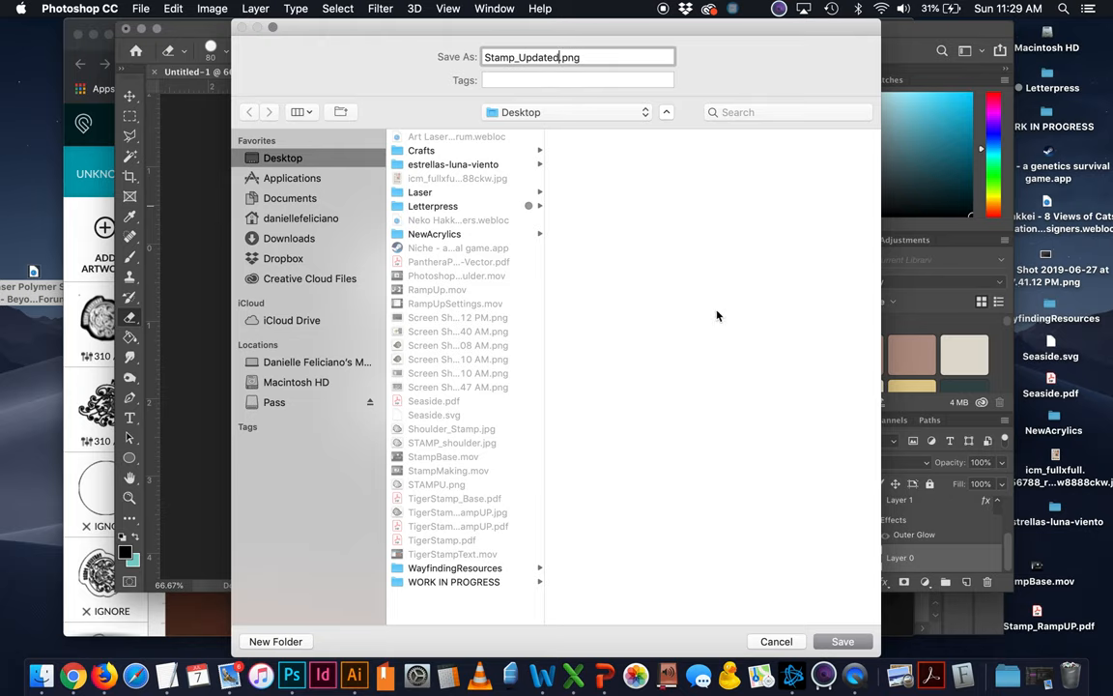
{"action": "left_click", "coordinate": [842, 642]}
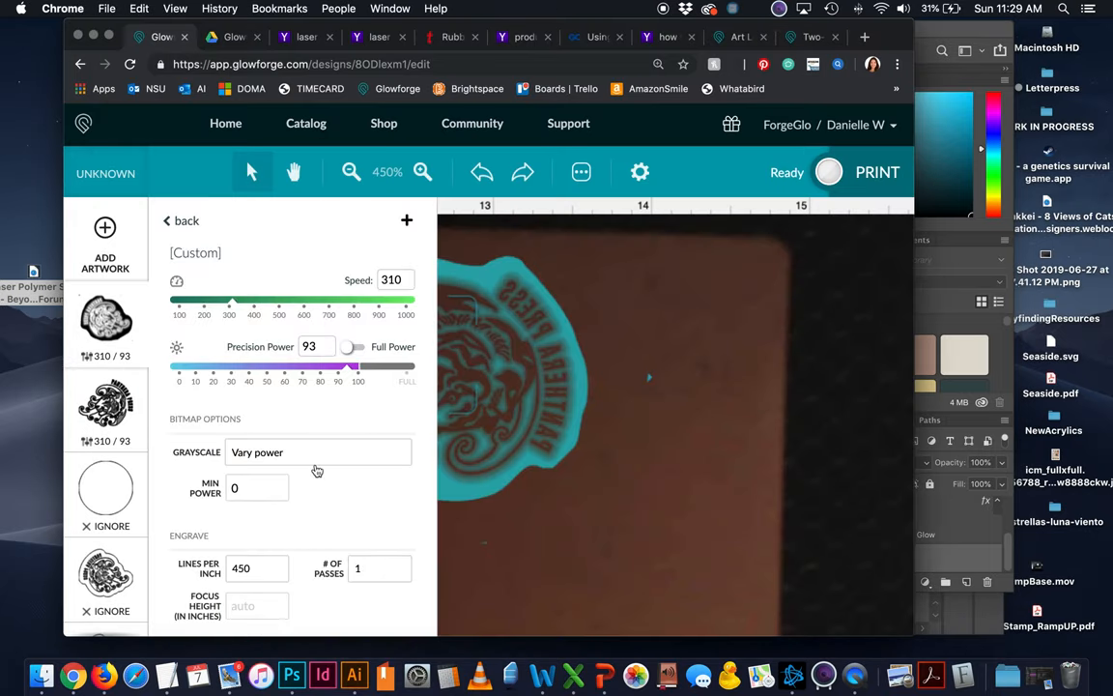
- Save the 310 speed, 93 power engrave settings as a custom setting named StampShoulder_engr
{"action": "left_click", "coordinate": [406, 220]}
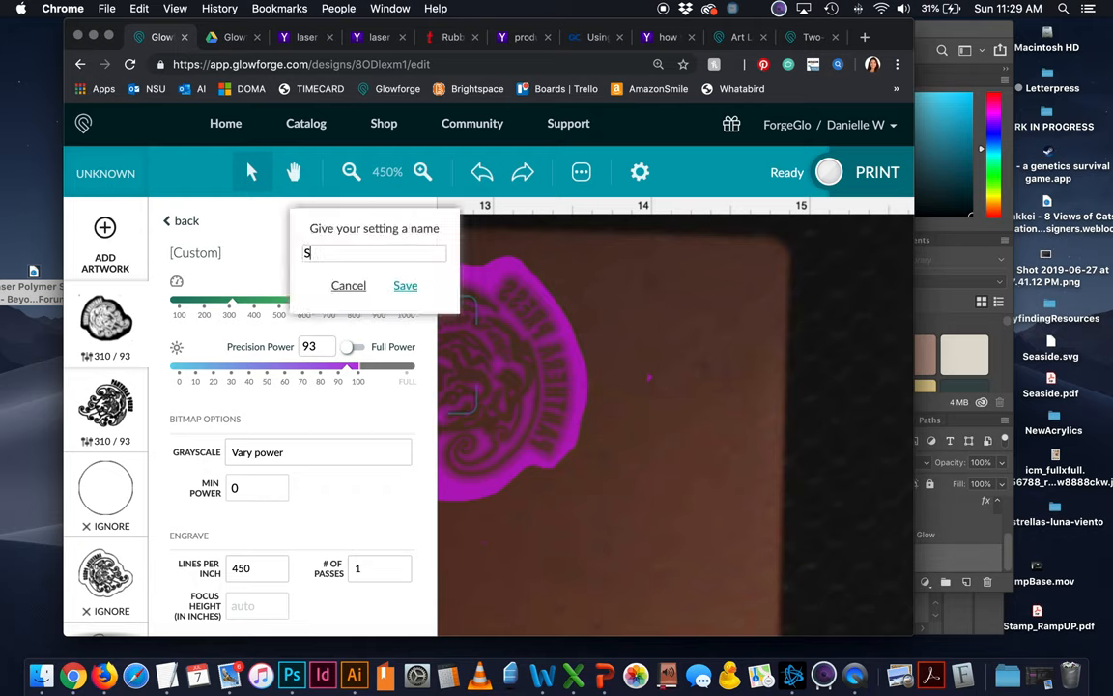
{"action": "type", "text": "tampShoulder"}
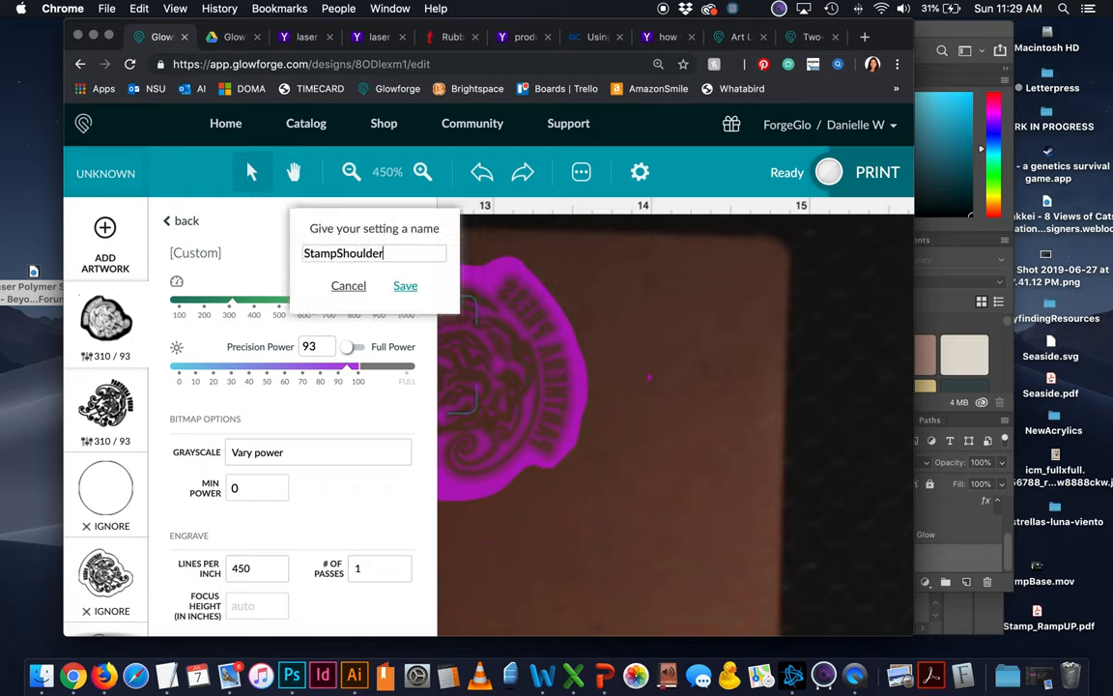
{"action": "type", "text": "_engr"}
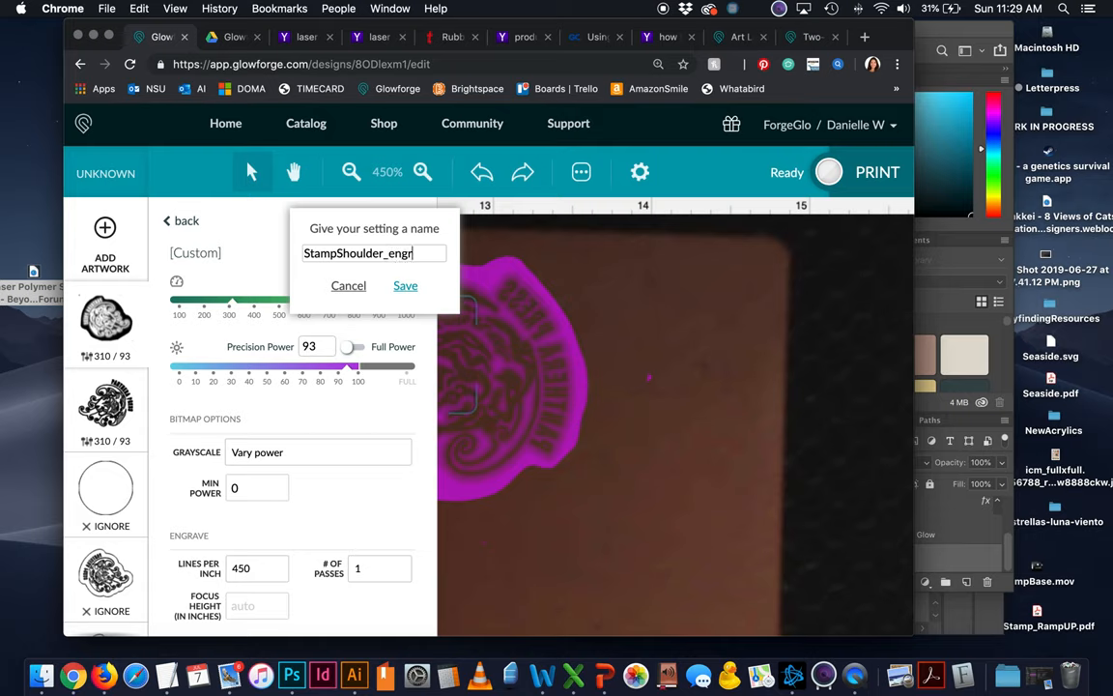
{"action": "left_click", "coordinate": [405, 286]}
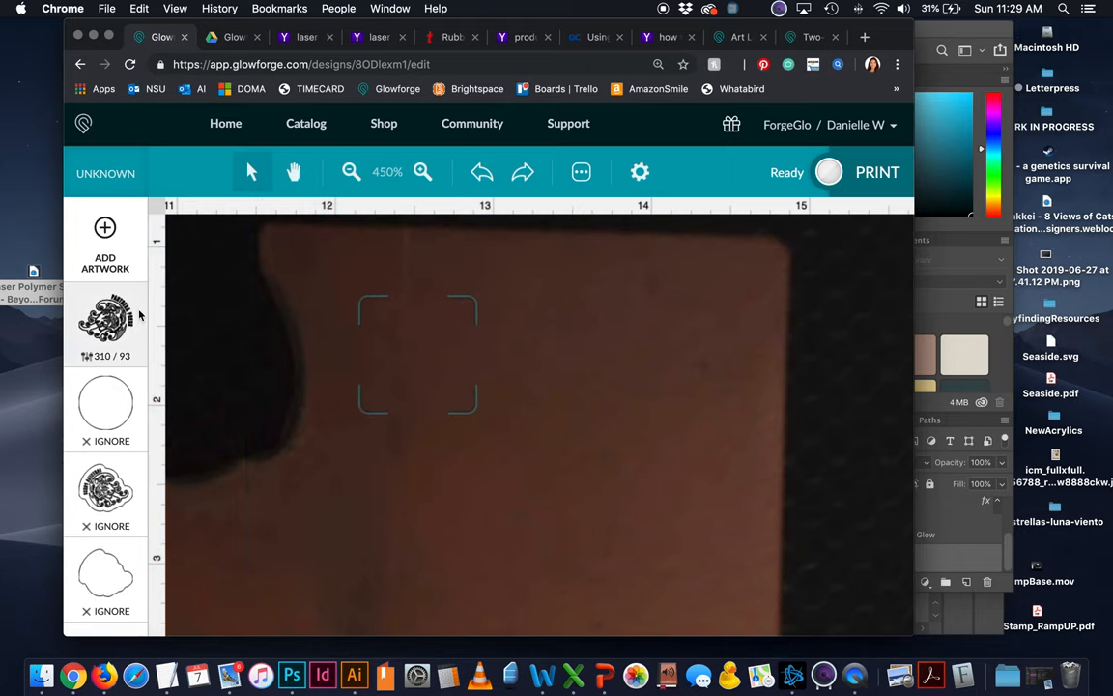
- Upload Stamp_Updated.png from the Desktop into the design via Add Artwork
{"action": "left_click", "coordinate": [105, 242]}
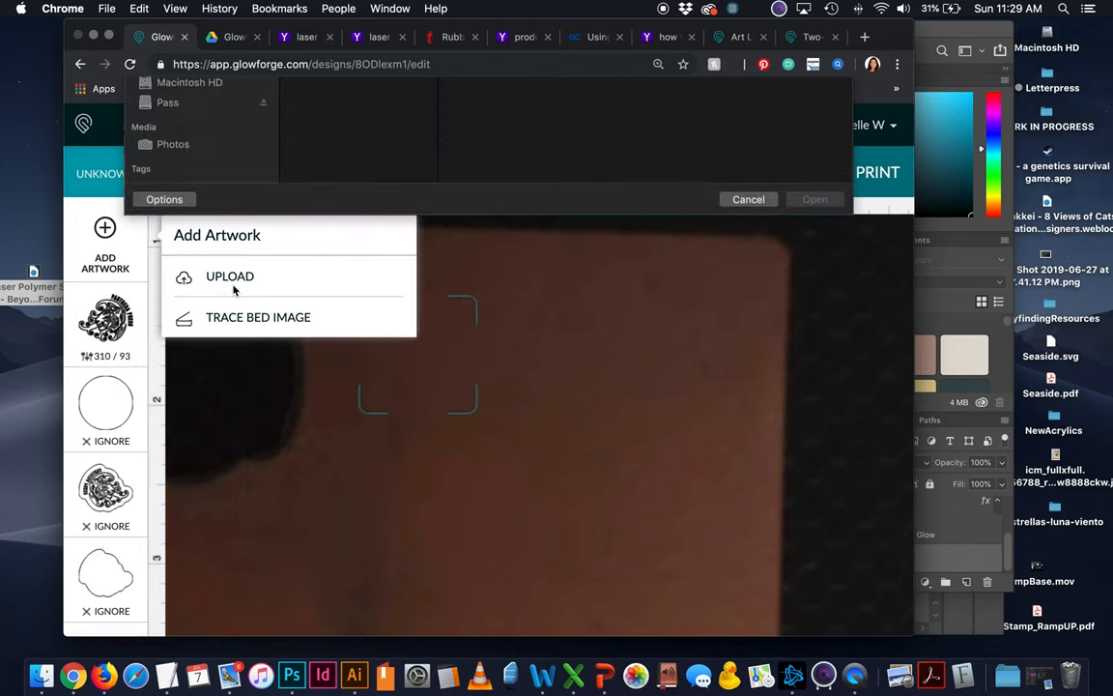
{"action": "left_click", "coordinate": [228, 276]}
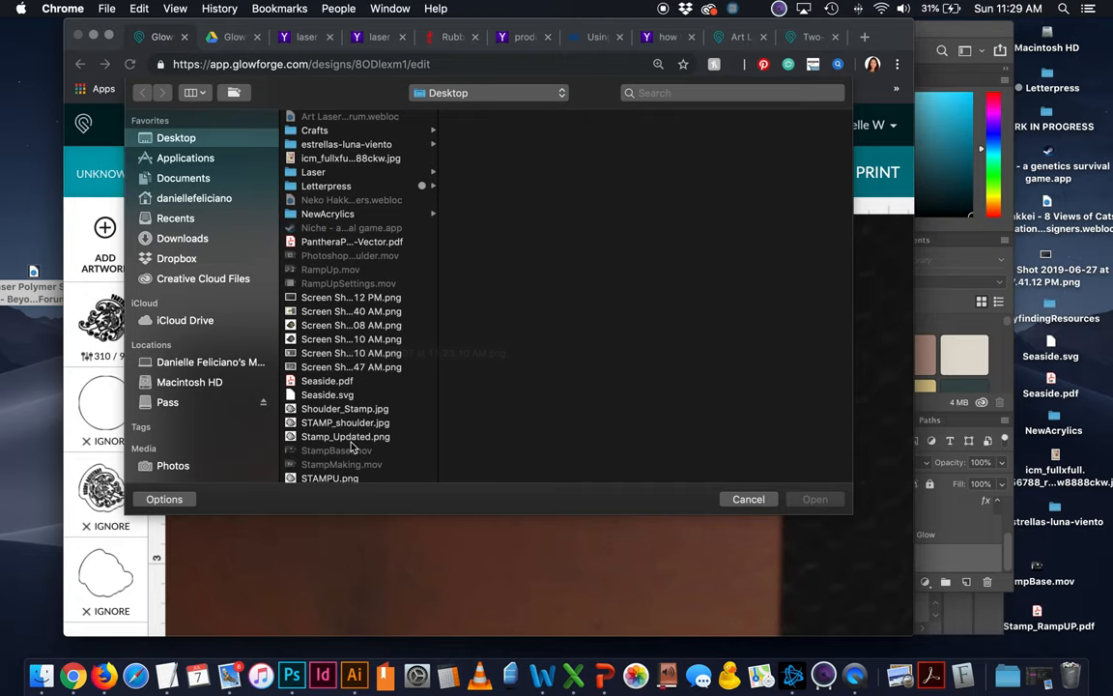
{"action": "left_click", "coordinate": [344, 437]}
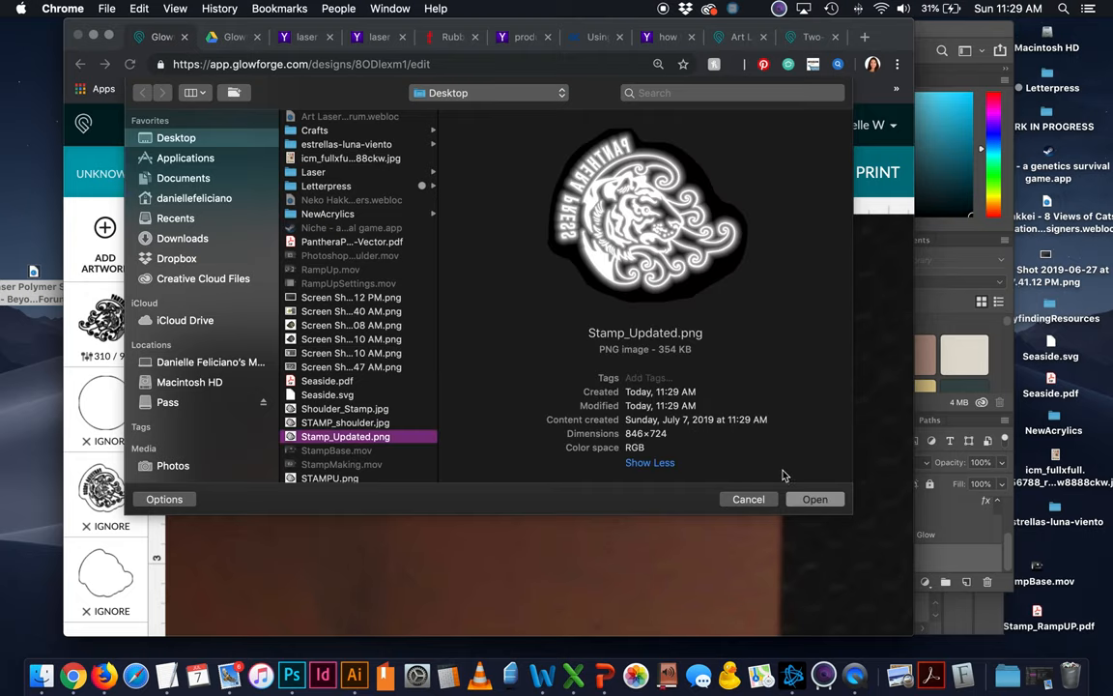
{"action": "left_click", "coordinate": [815, 499]}
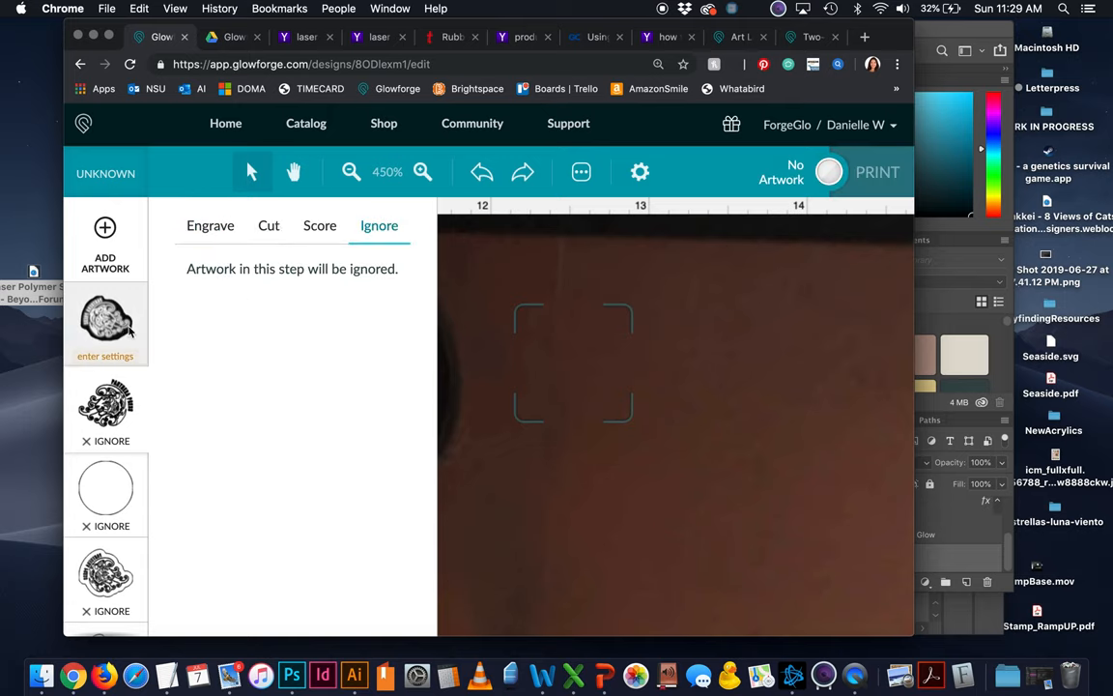
- Dismiss the step settings and drag the uploaded stamp over the engraved stamp
{"action": "left_click", "coordinate": [209, 225]}
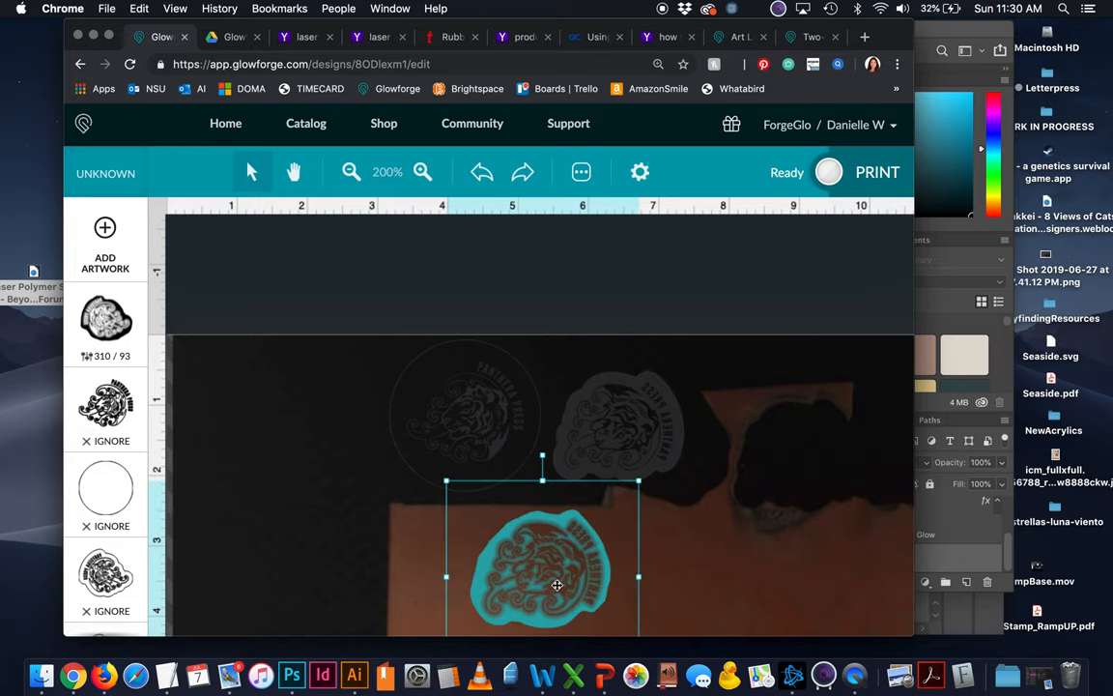
{"action": "left_click", "coordinate": [421, 172]}
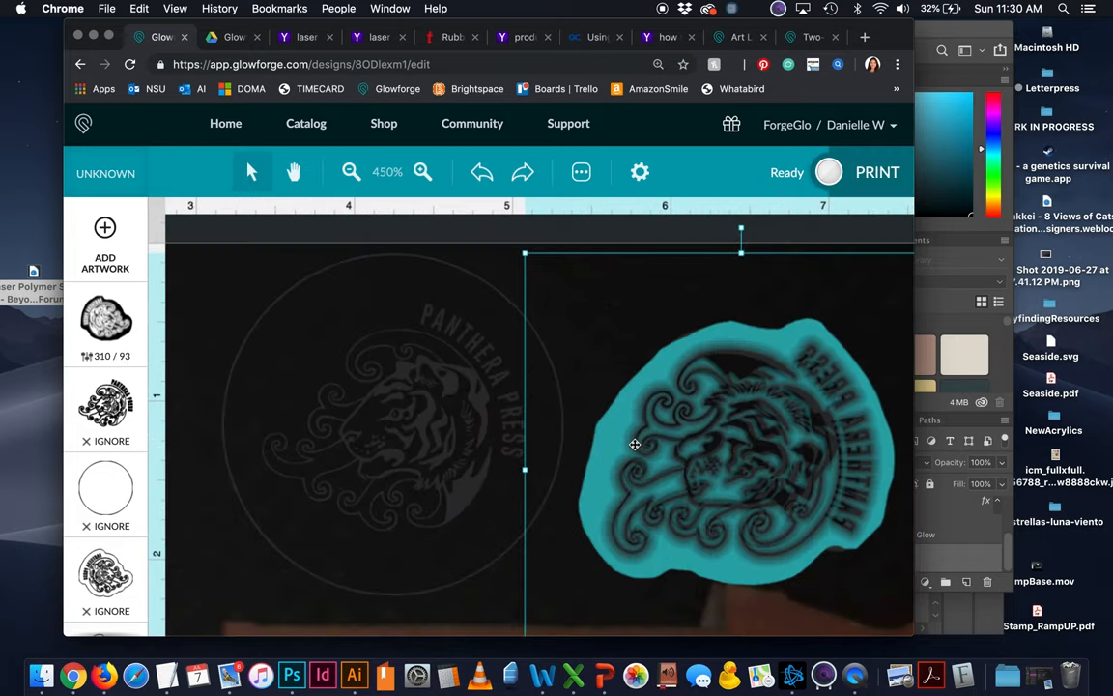
{"action": "left_click_drag", "start_coordinate": [634, 442], "coordinate": [719, 448]}
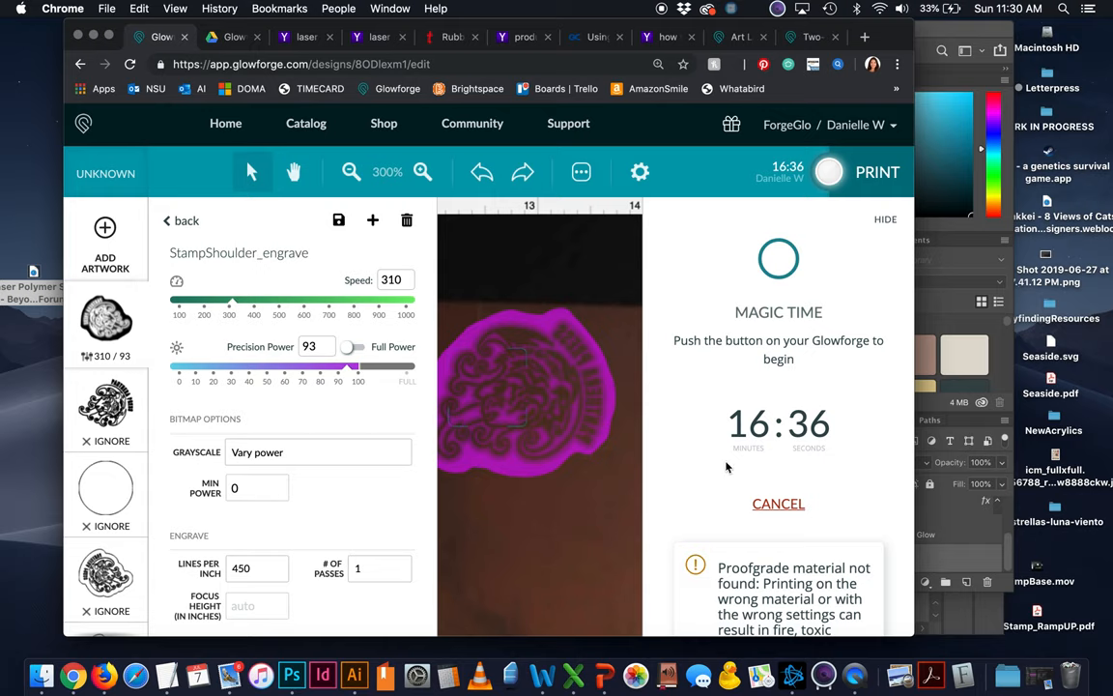
{"action": "mouse_move", "coordinate": [564, 214]}
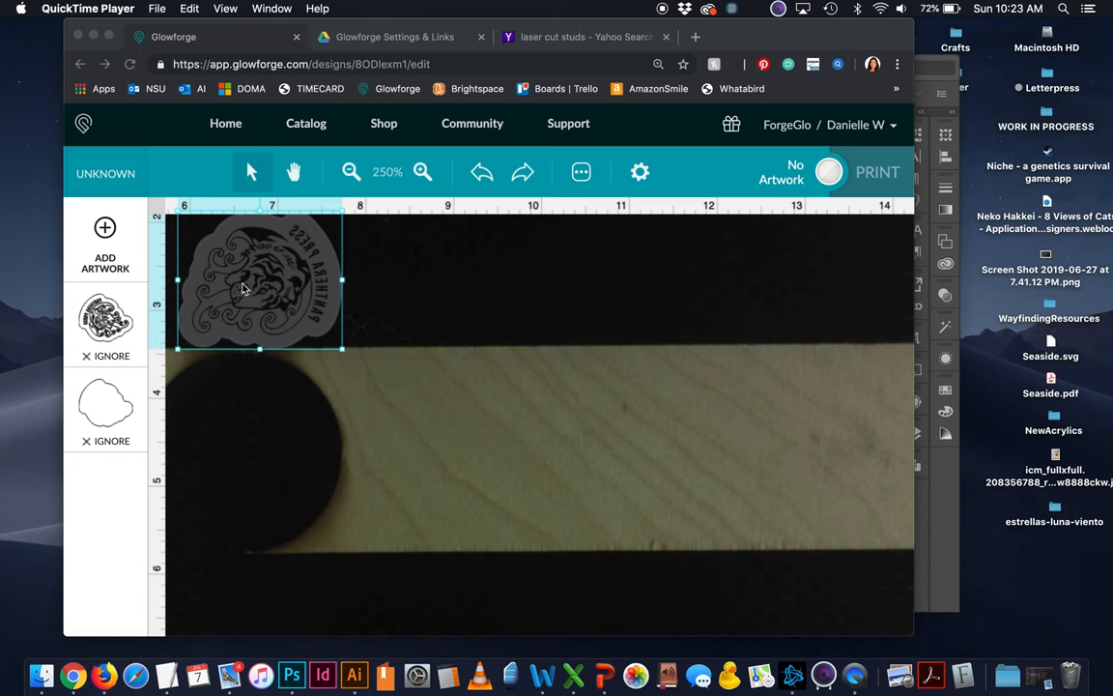
- Move the tiger artwork to the top-left, then upload TigerStamp_Base.pdf into the design
{"action": "left_click_drag", "start_coordinate": [255, 280], "coordinate": [319, 338]}
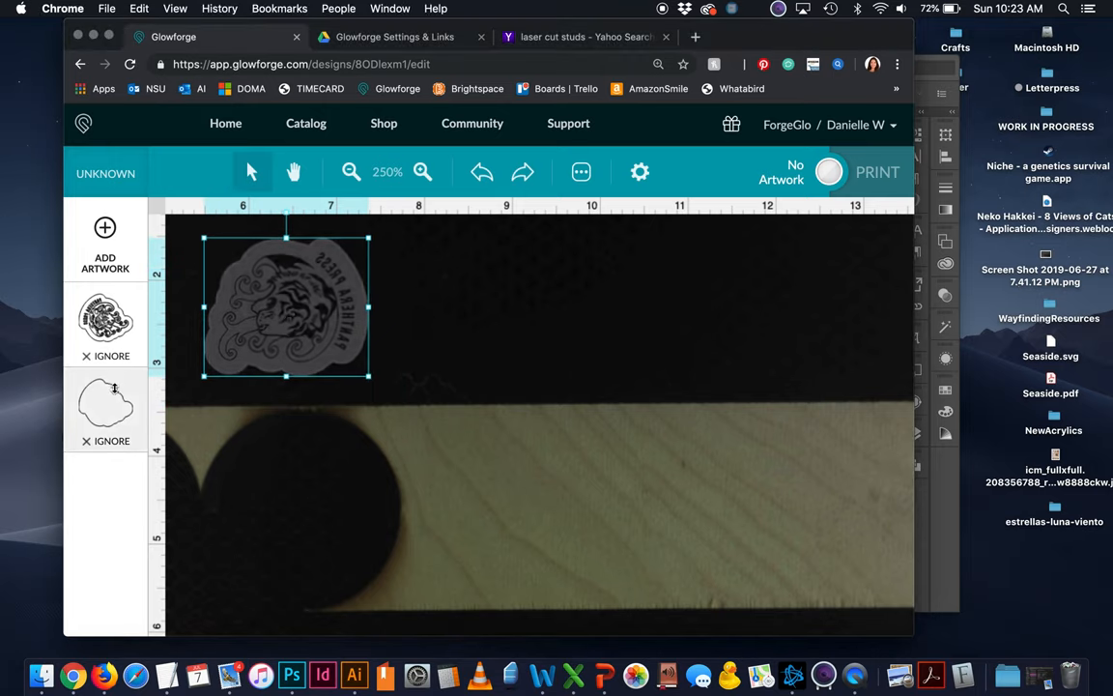
{"action": "left_click", "coordinate": [105, 242]}
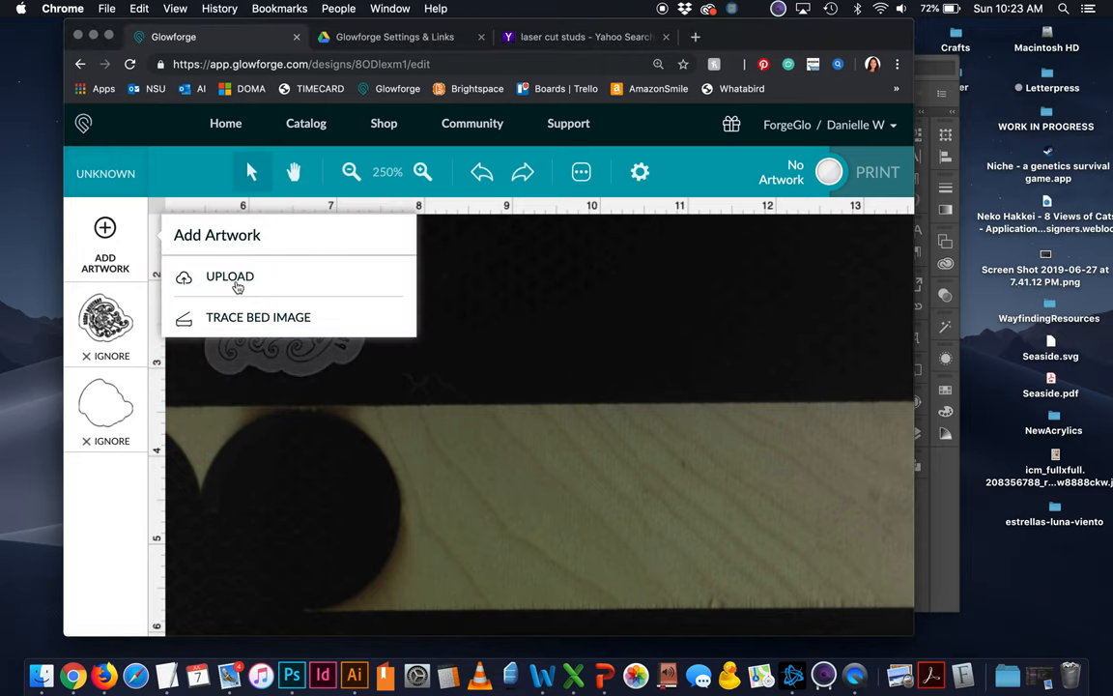
{"action": "left_click", "coordinate": [228, 278]}
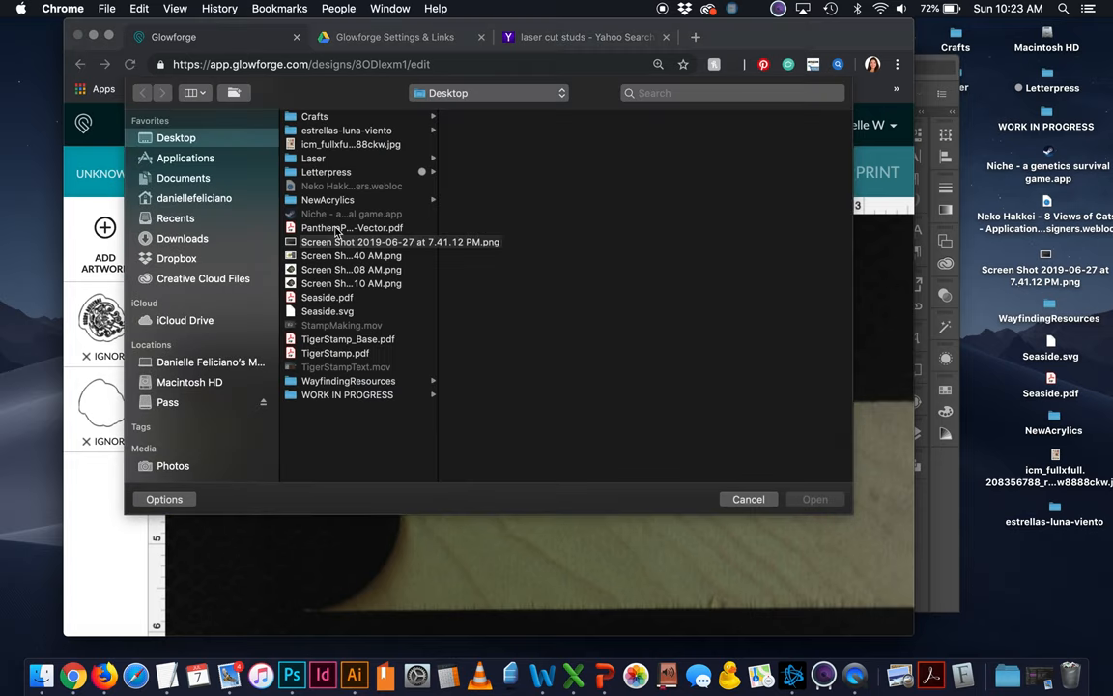
{"action": "left_click", "coordinate": [348, 338]}
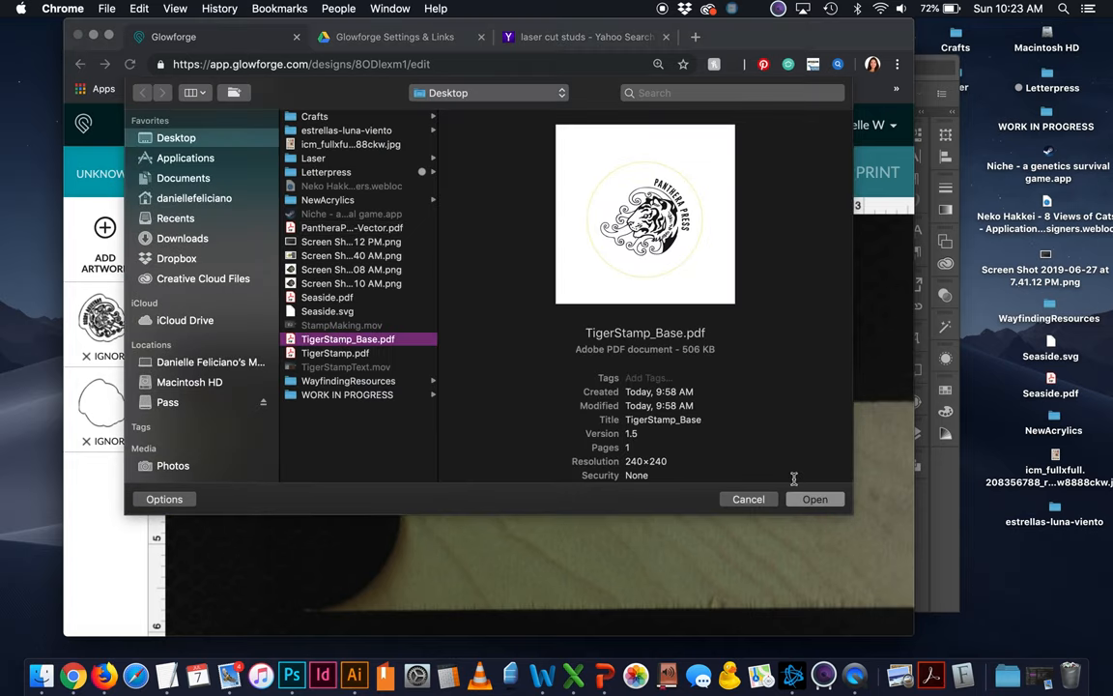
{"action": "left_click", "coordinate": [815, 499]}
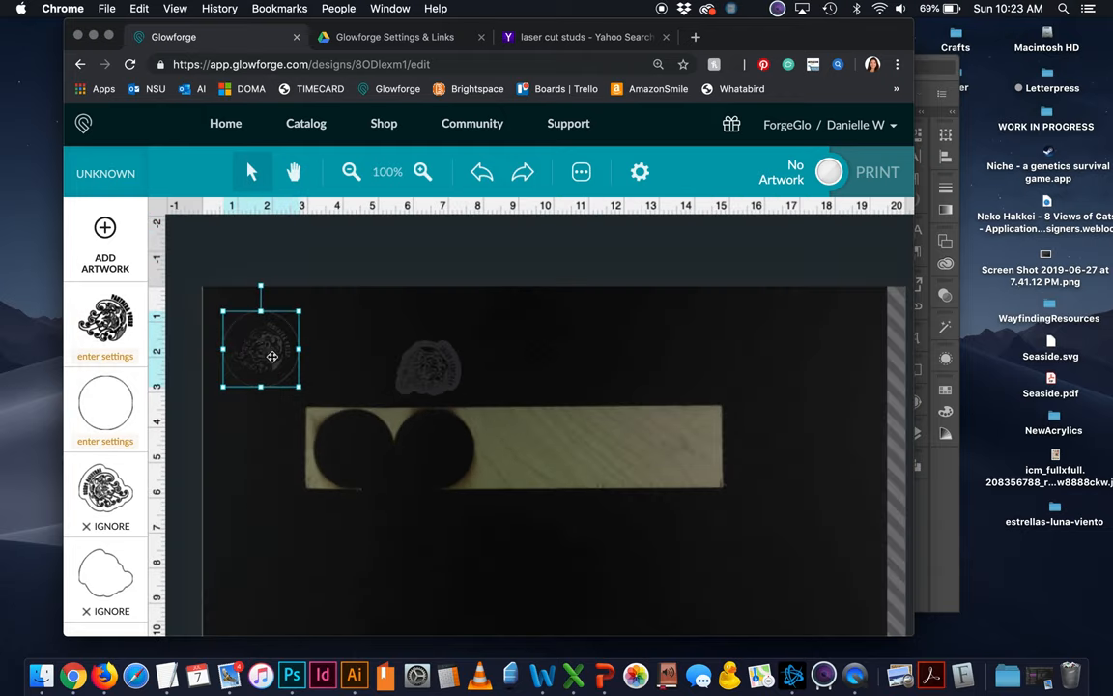
- Give the circular base step a saved Cut setting (120/full) and send the design to Print
{"action": "left_click", "coordinate": [421, 172]}
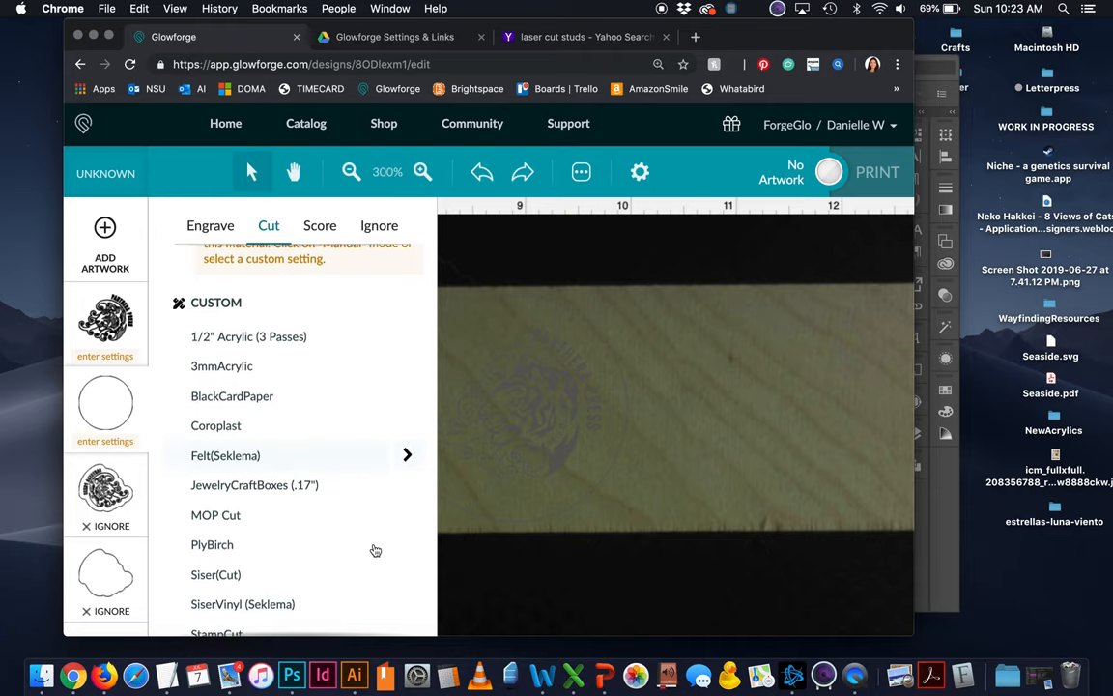
{"action": "scroll", "scroll_direction": "down", "scroll_amount": 3}
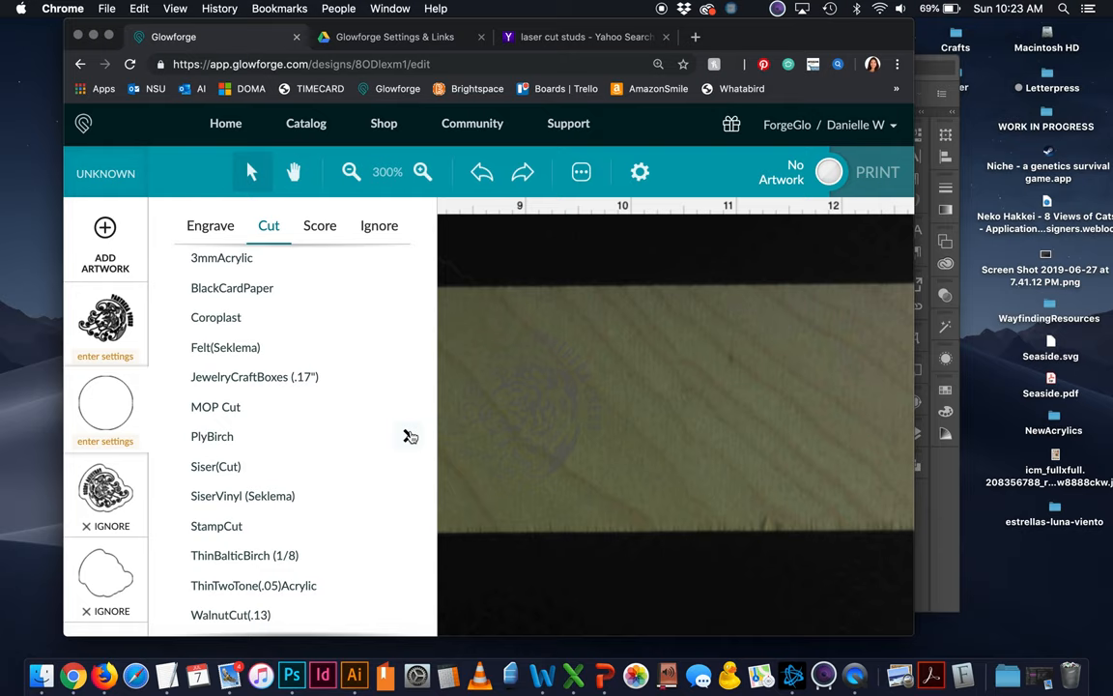
{"action": "left_click", "coordinate": [213, 437]}
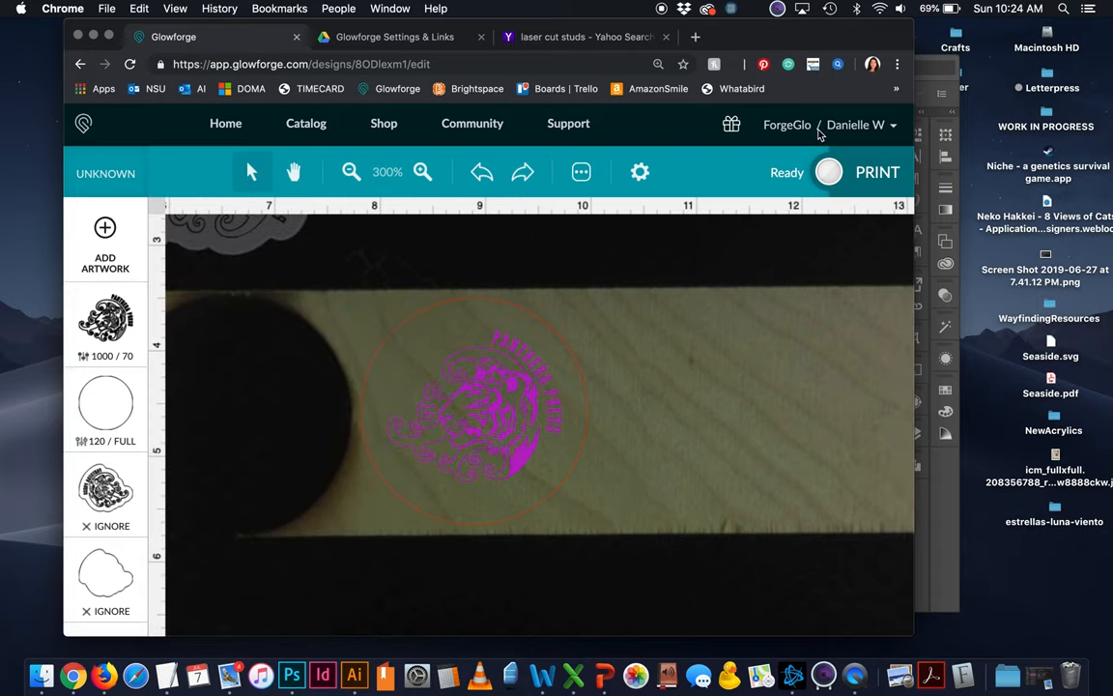
{"action": "left_click", "coordinate": [877, 172]}
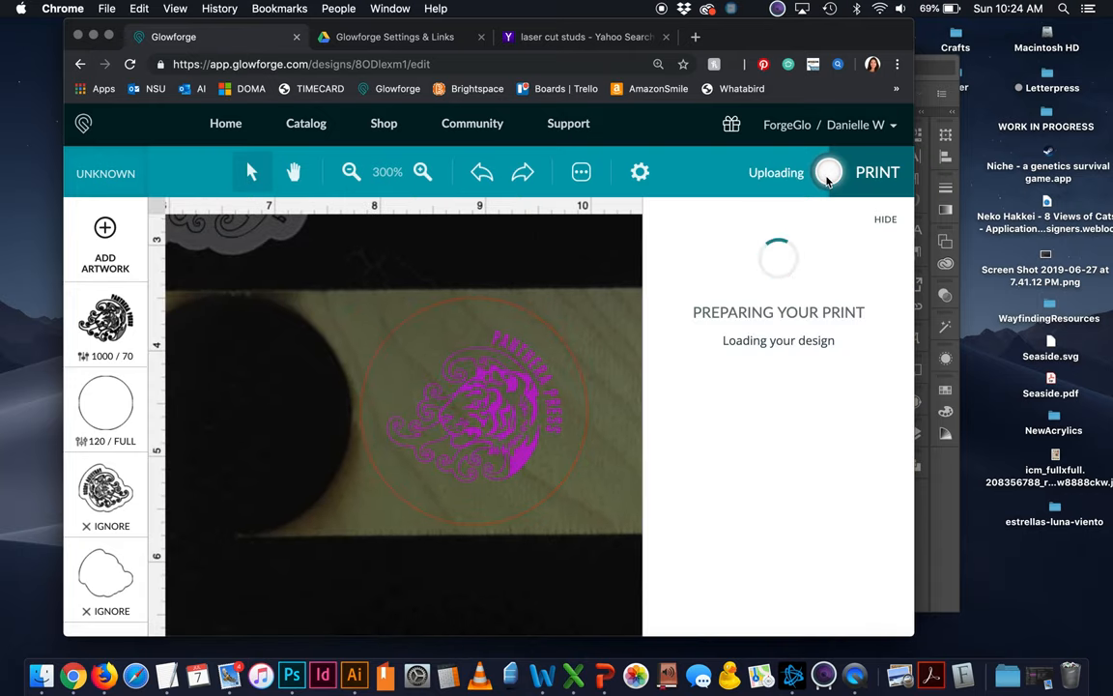